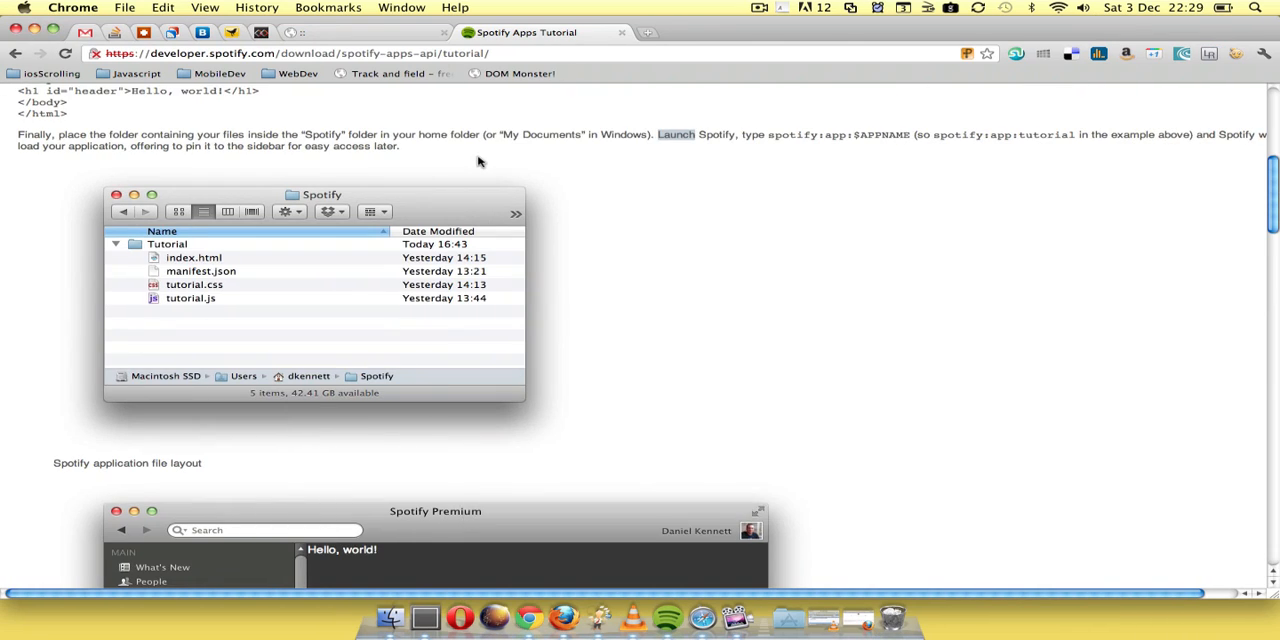
Browse from the home folder into the Spotify folder holding the app's index.html, manifest.json, tutorial.css and tutorial.js
scroll(up, 3)
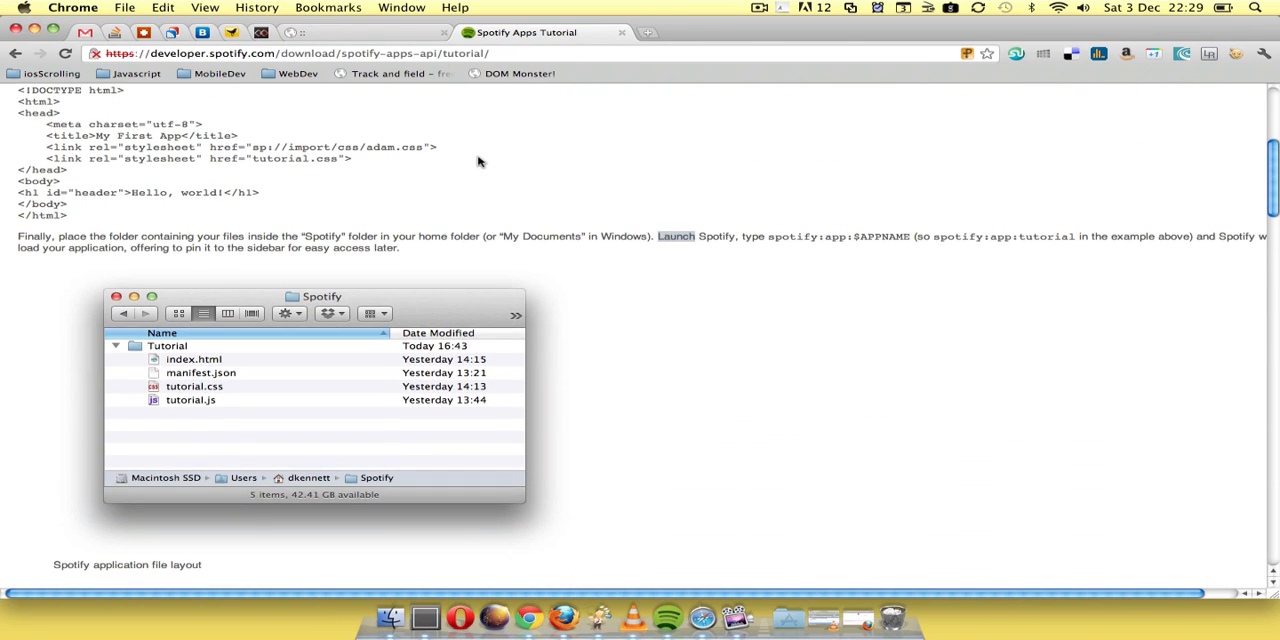
mouse_move(668, 210)
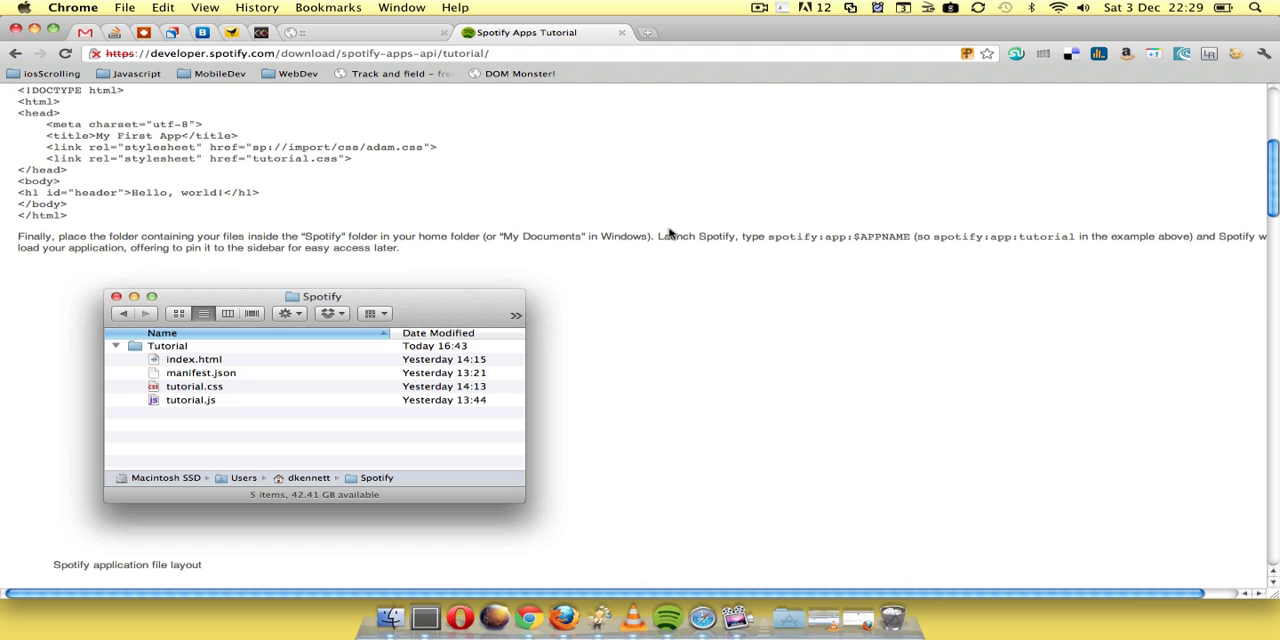
mouse_move(288, 248)
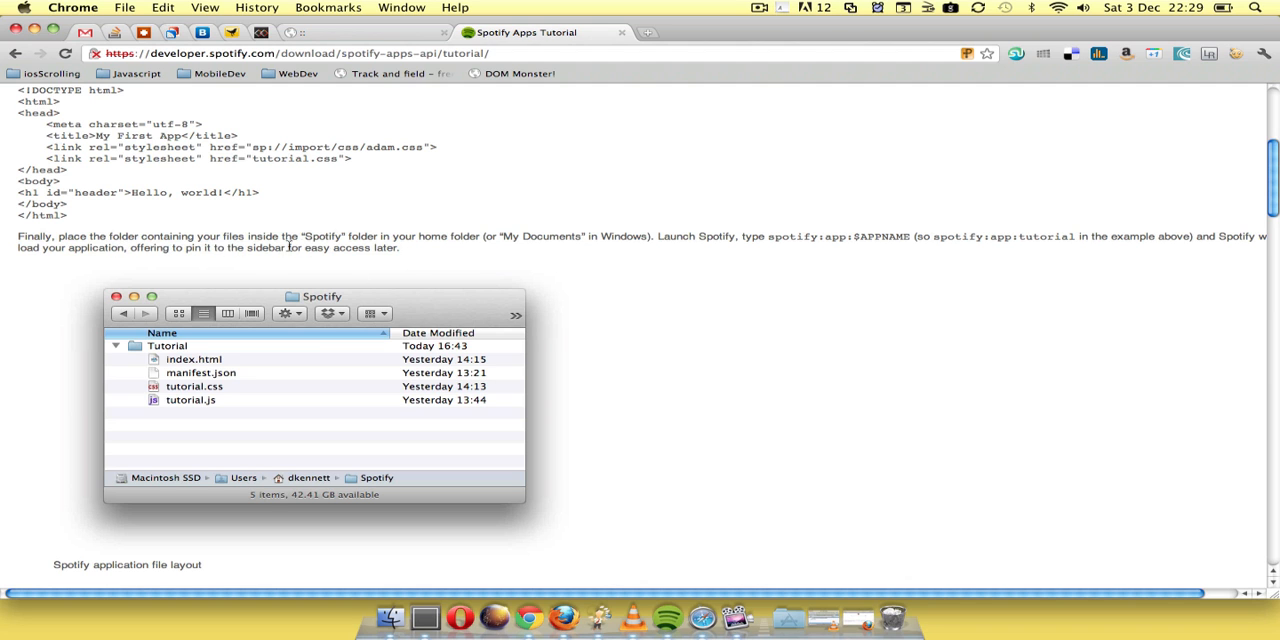
double_click(322, 236)
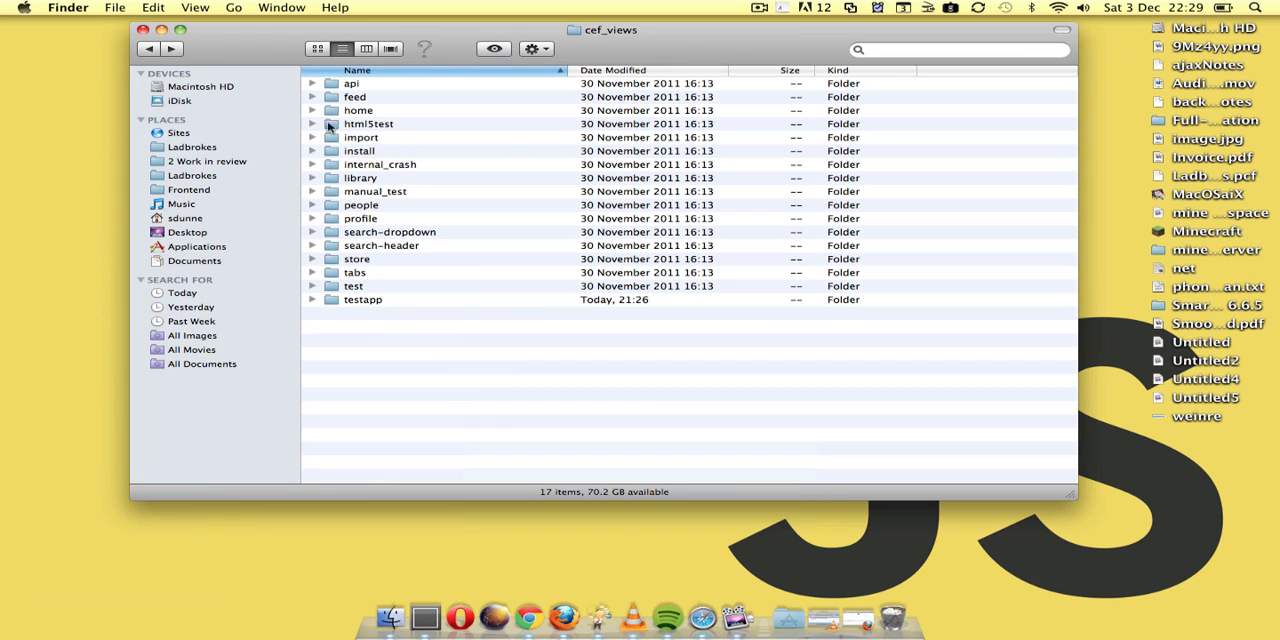
mouse_move(184, 224)
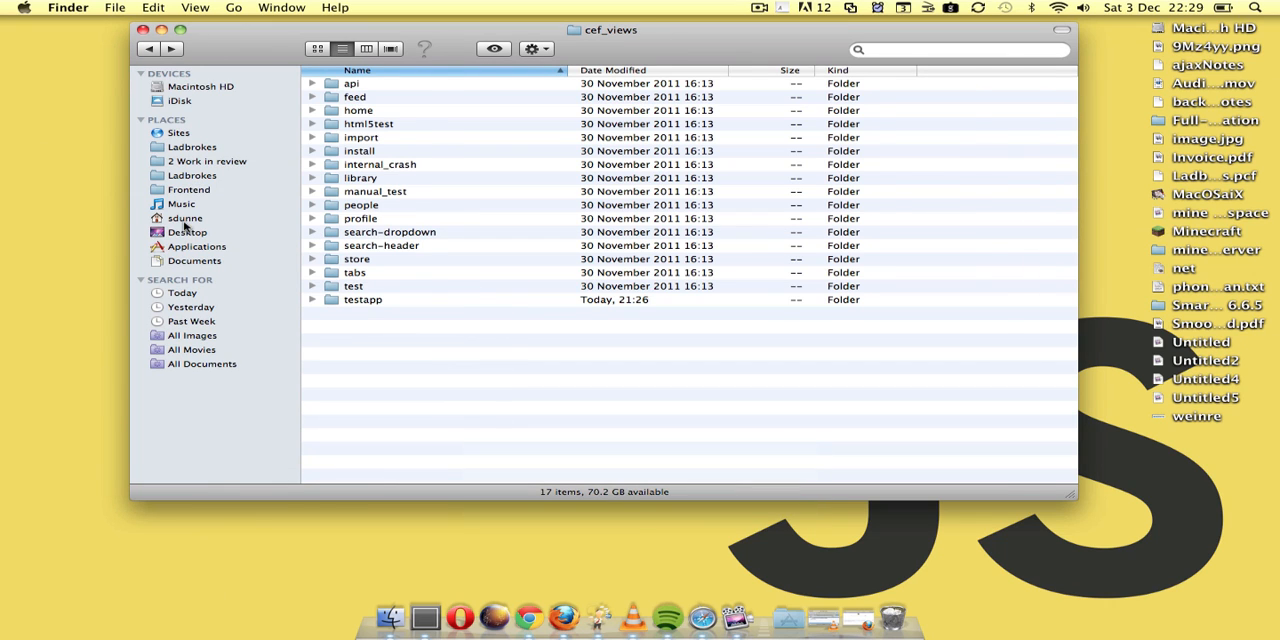
click(184, 218)
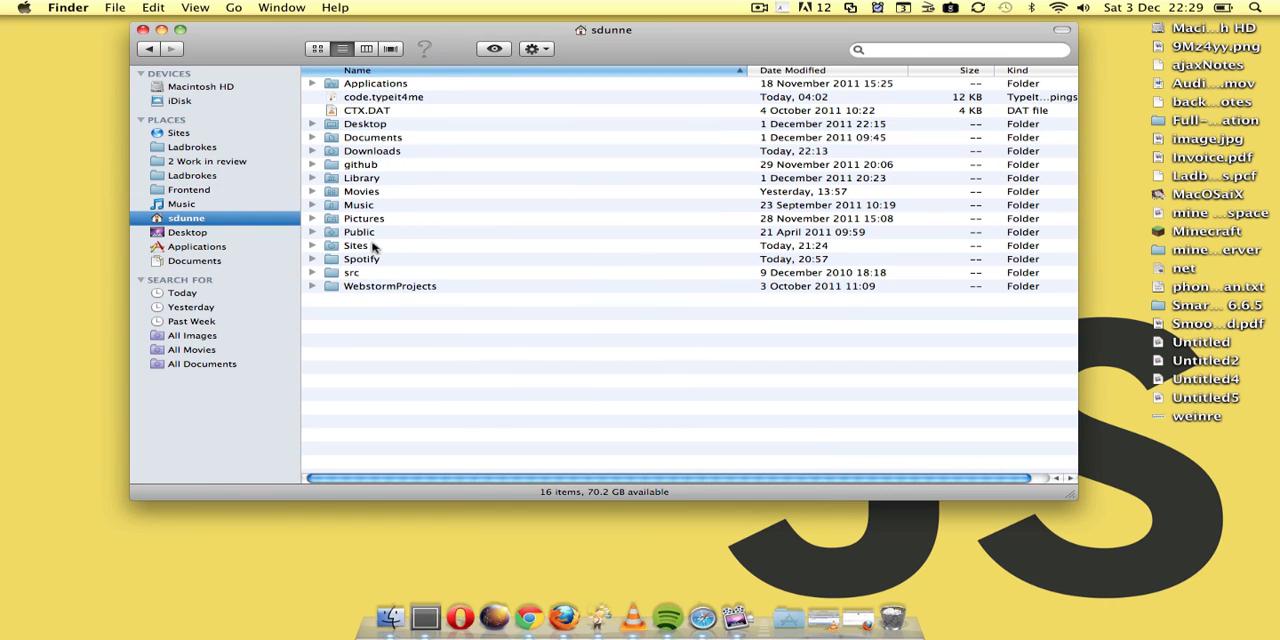
double_click(360, 260)
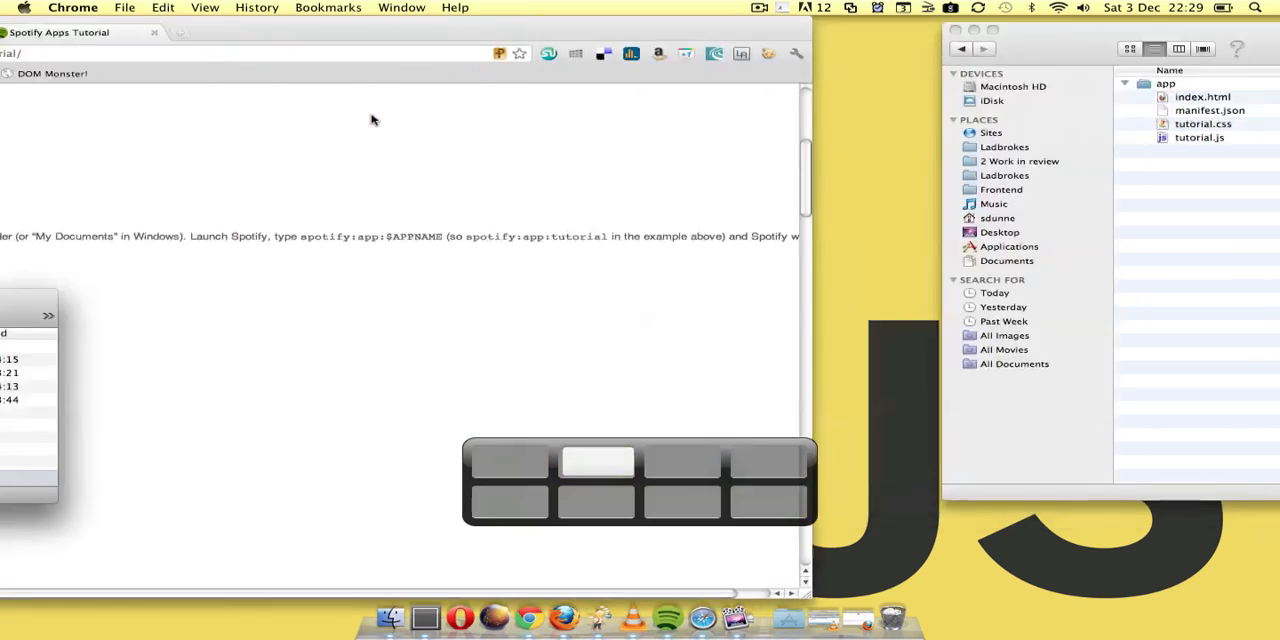
Begin entering a spotify: app address in Spotify's search field
click(664, 616)
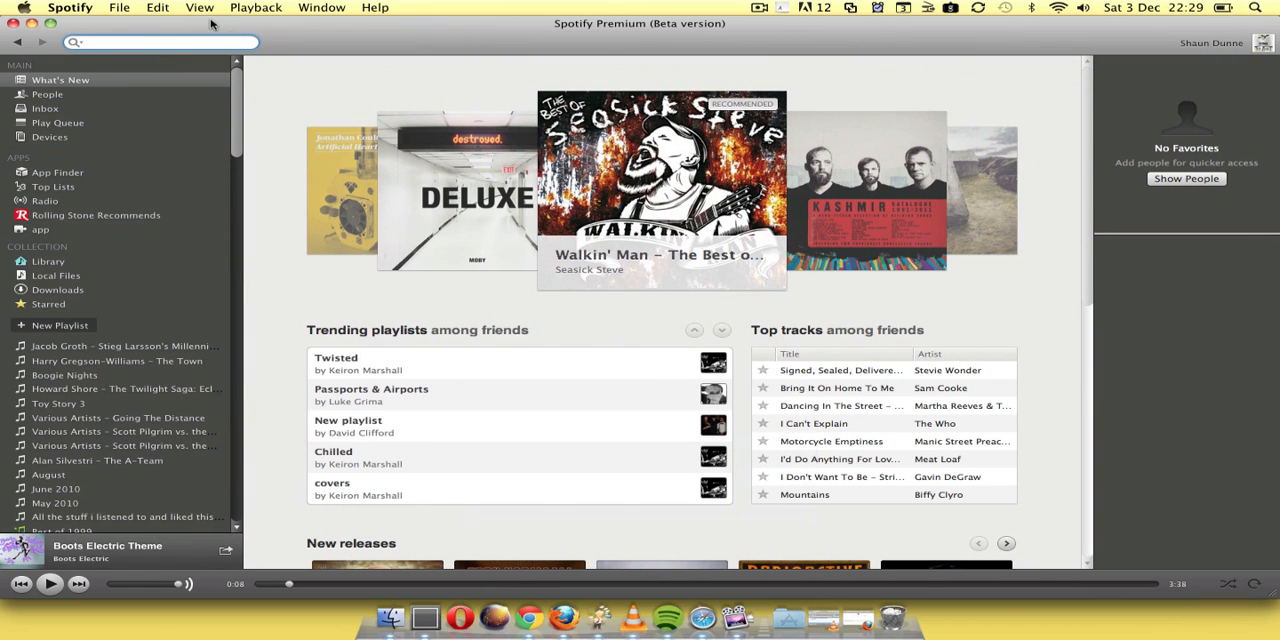
text(spoti)
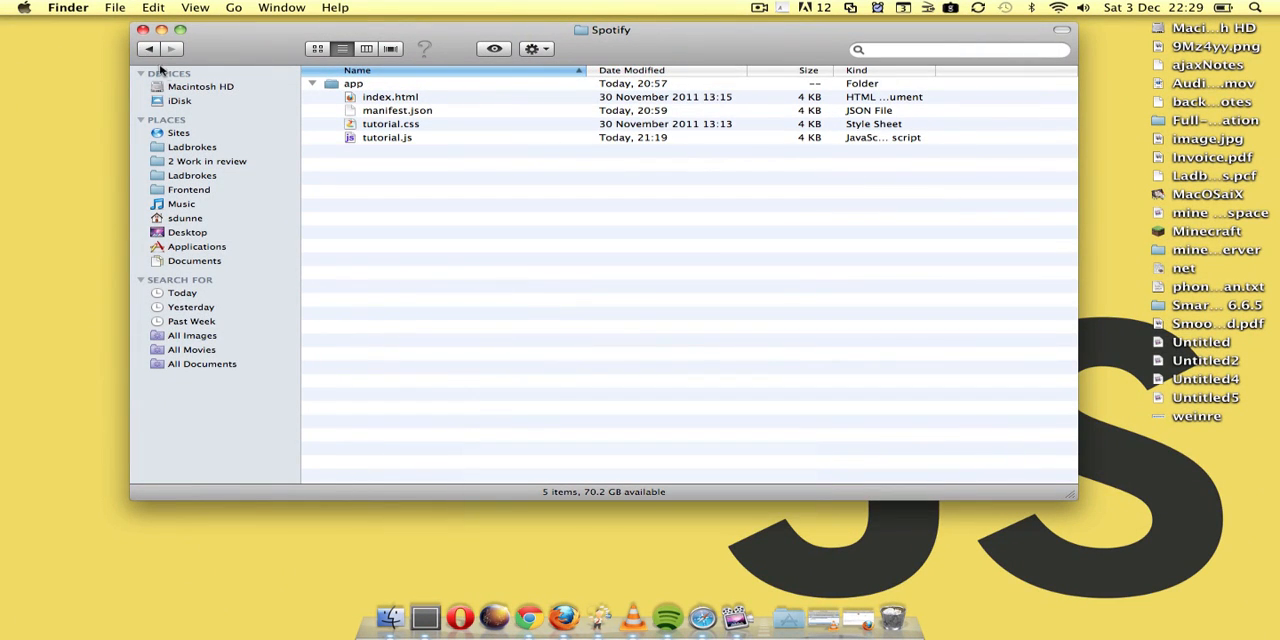
Show the Spotify application's package contents and browse into Contents > Resources
click(200, 86)
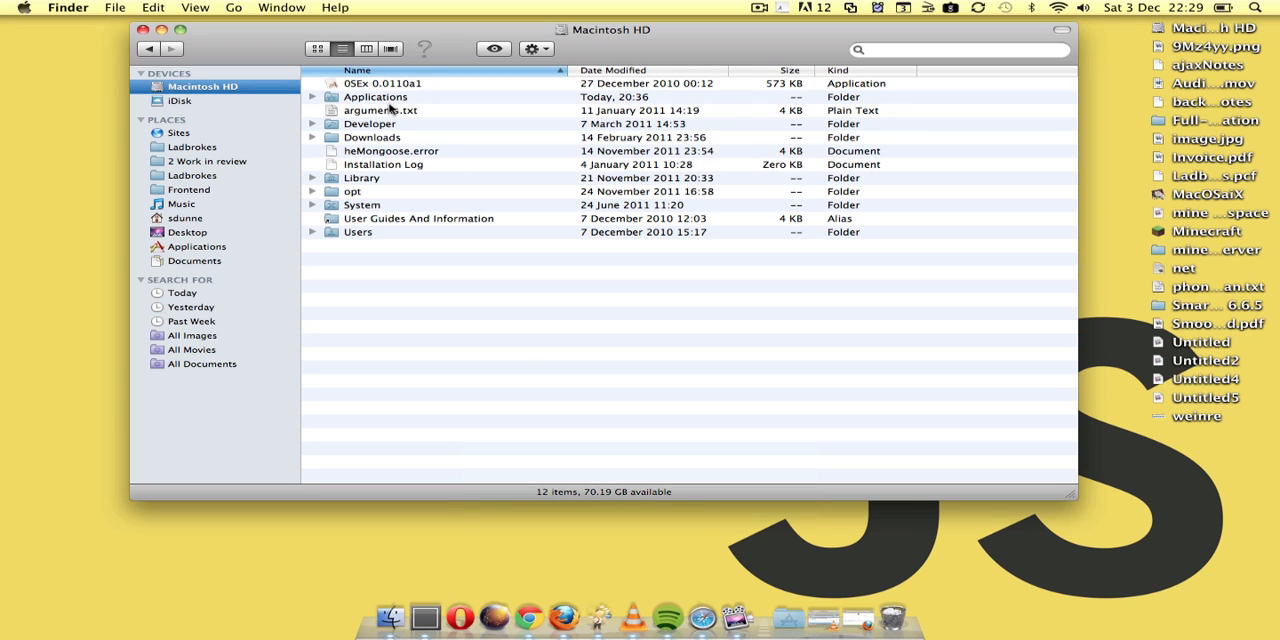
double_click(376, 96)
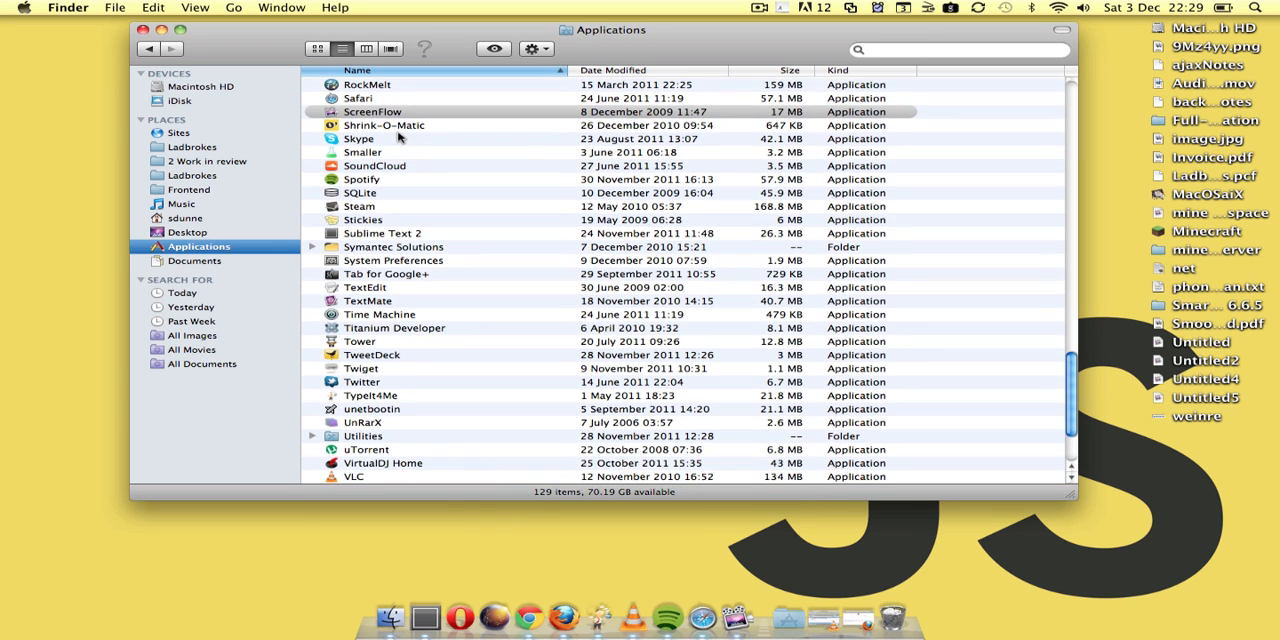
scroll(down, 3)
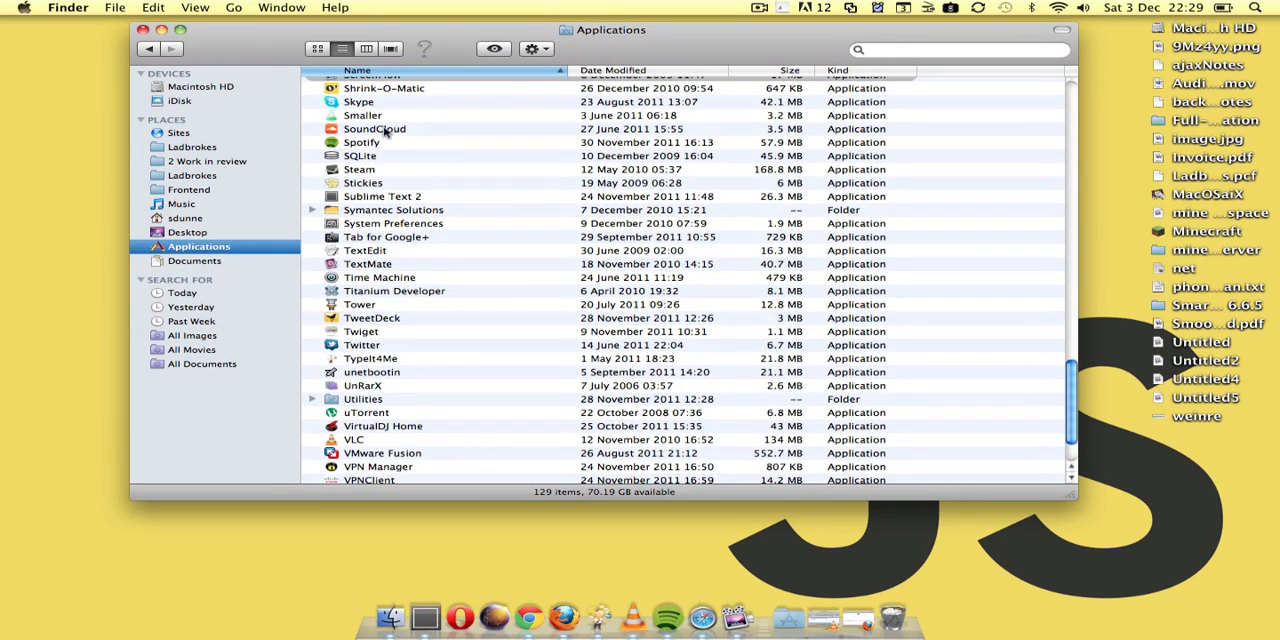
right_click(360, 142)
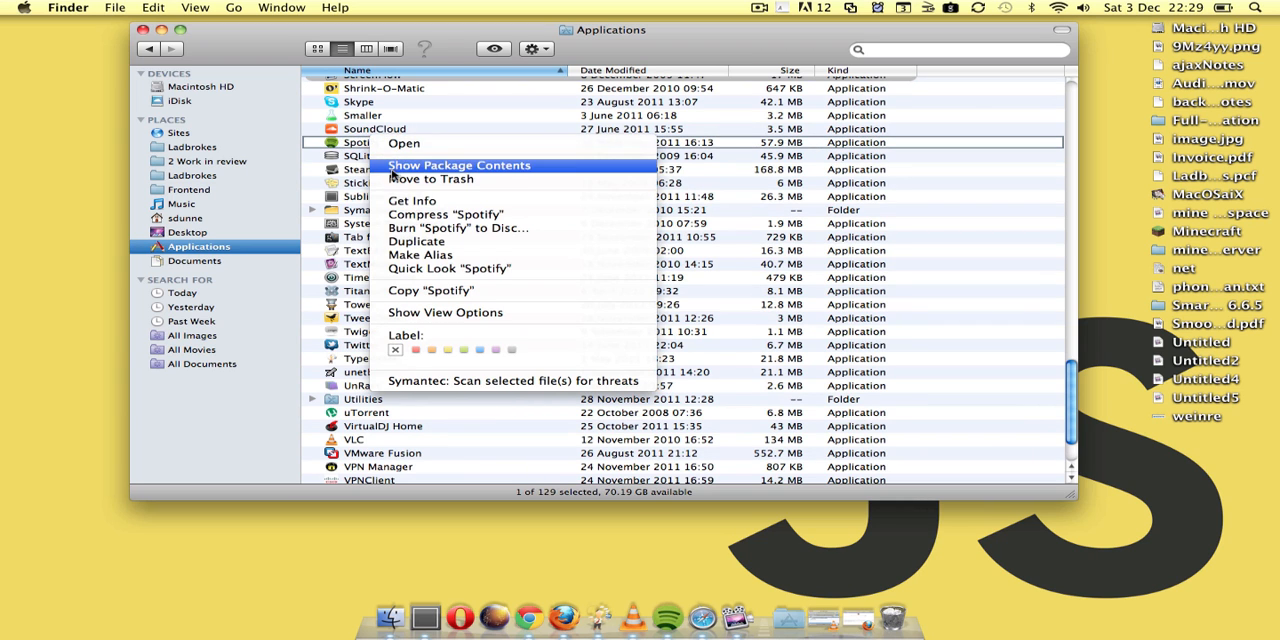
click(458, 164)
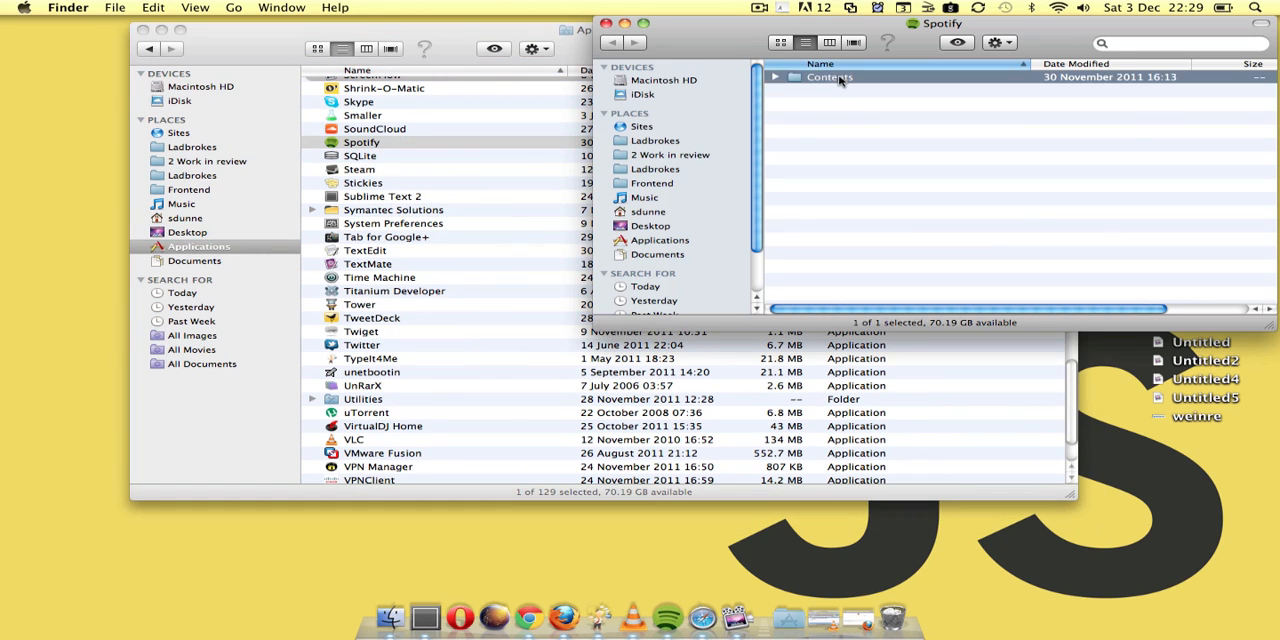
double_click(830, 76)
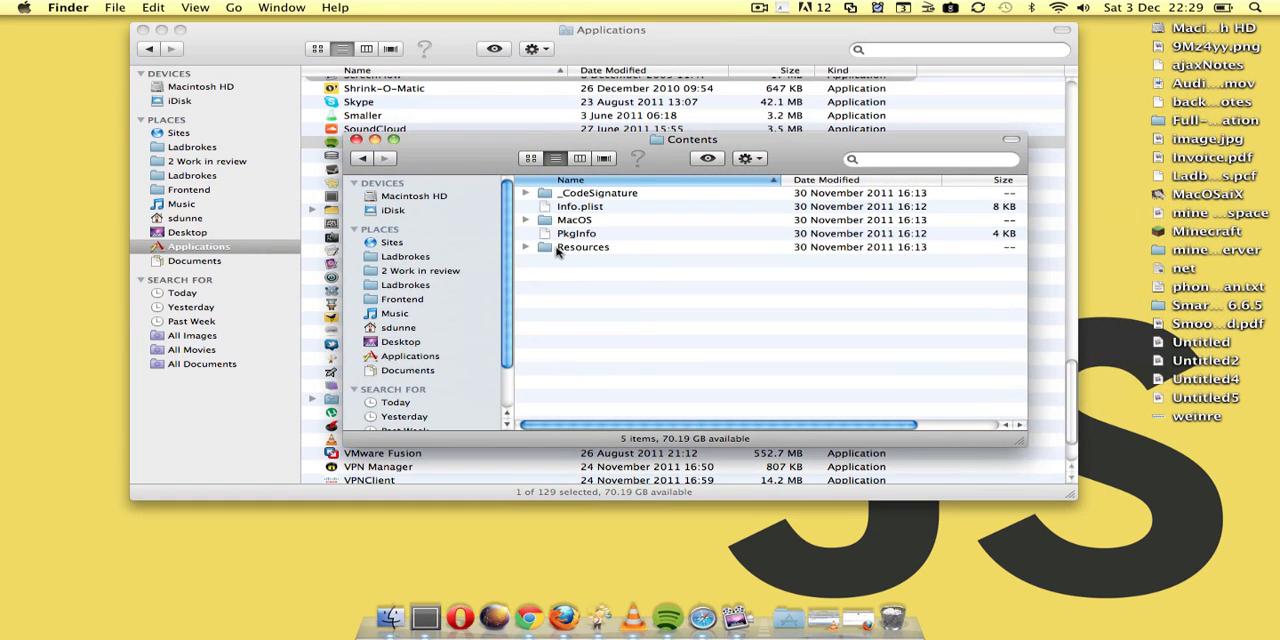
double_click(584, 248)
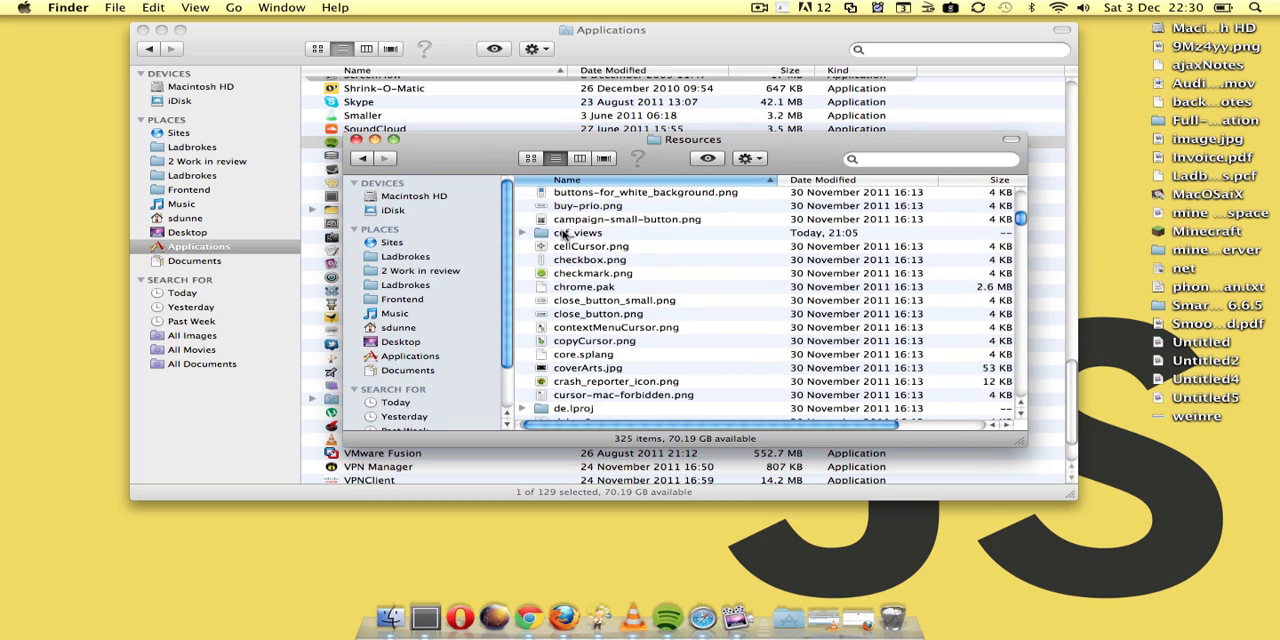
Inspect the cef_views folder, expanding the feed and home app folders alongside the new testapp folder
scroll(down, 3)
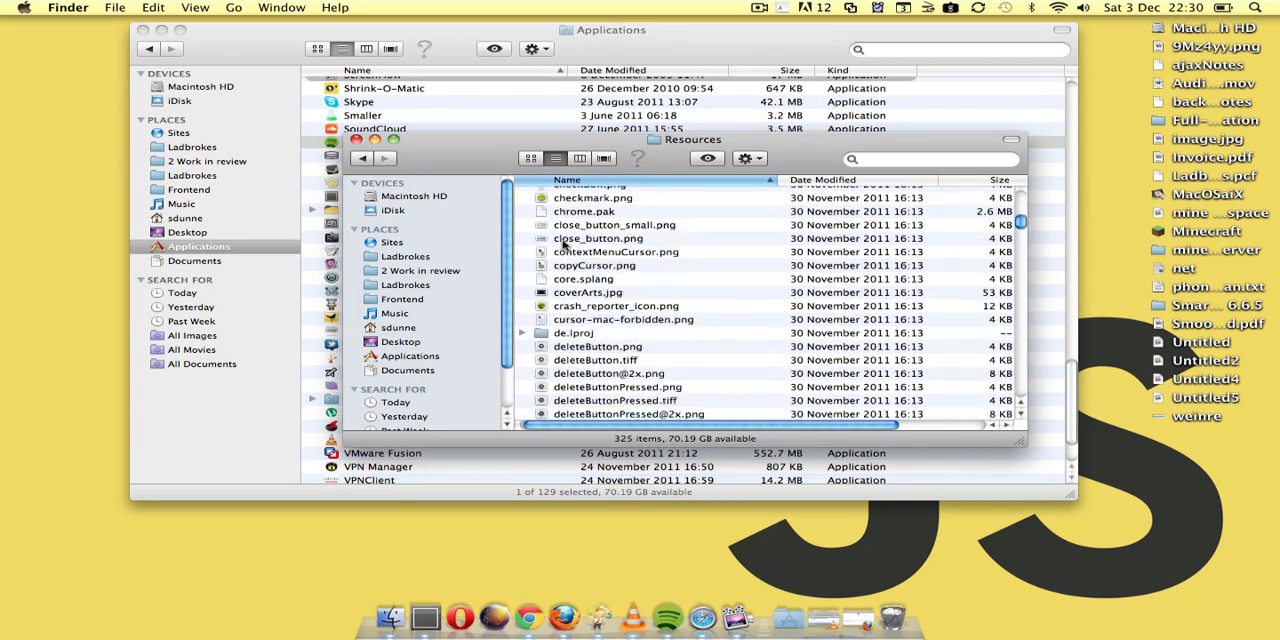
scroll(up, 3)
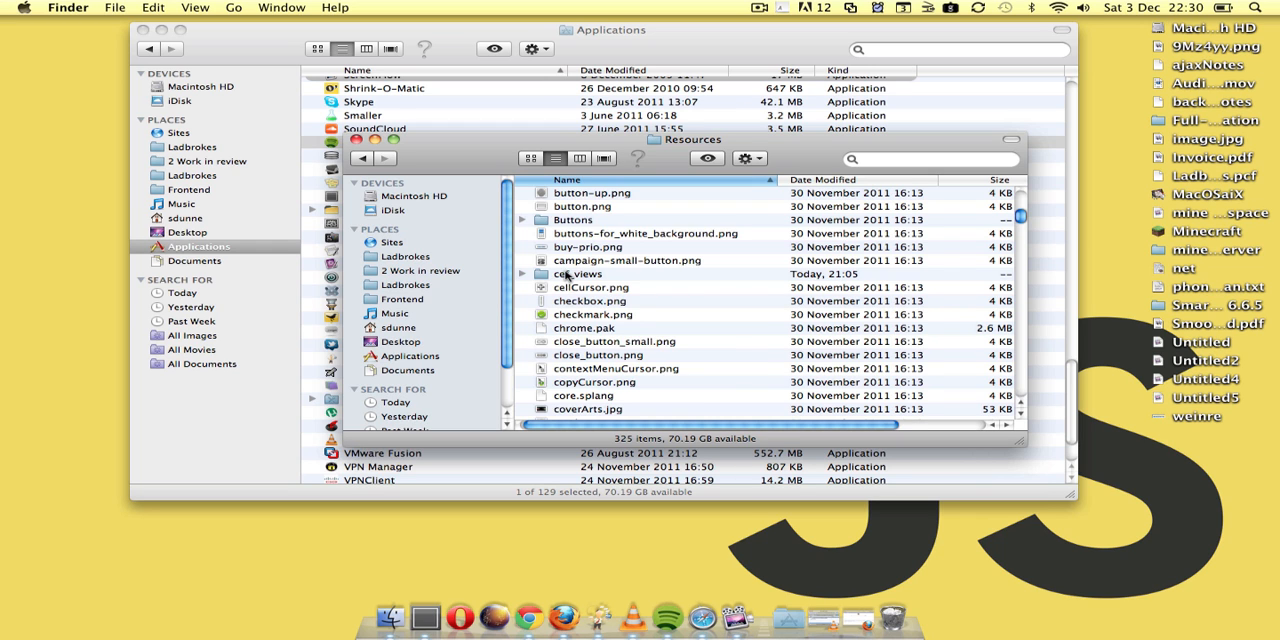
double_click(576, 272)
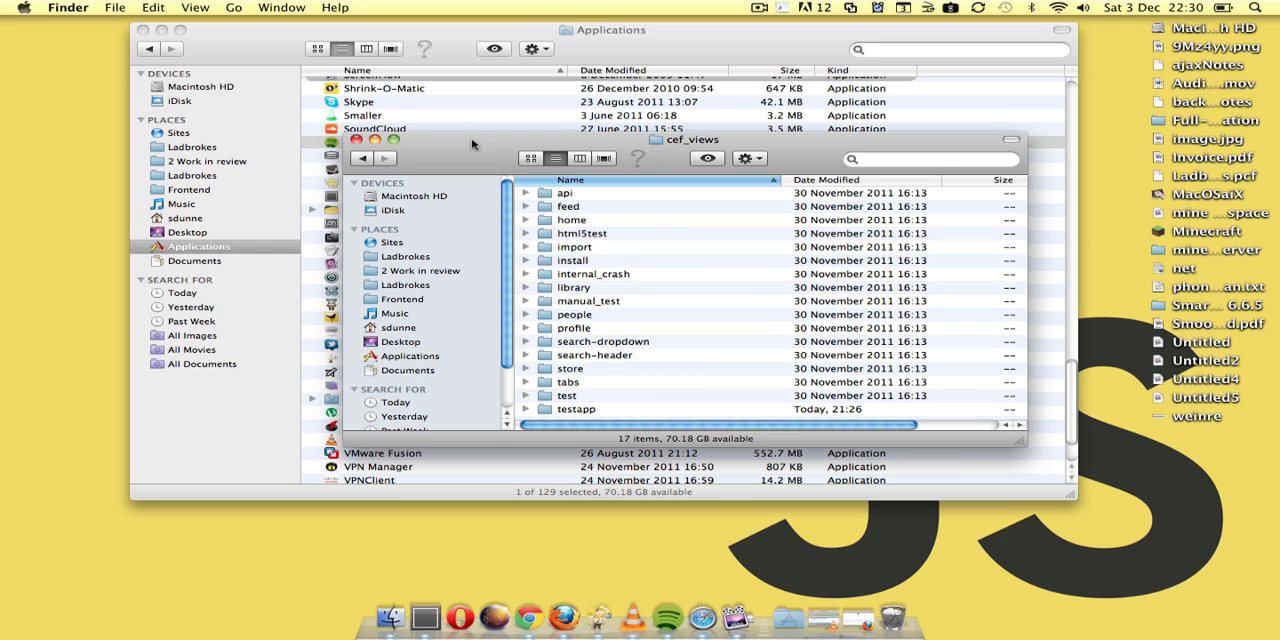
drag(690, 140, 550, 56)
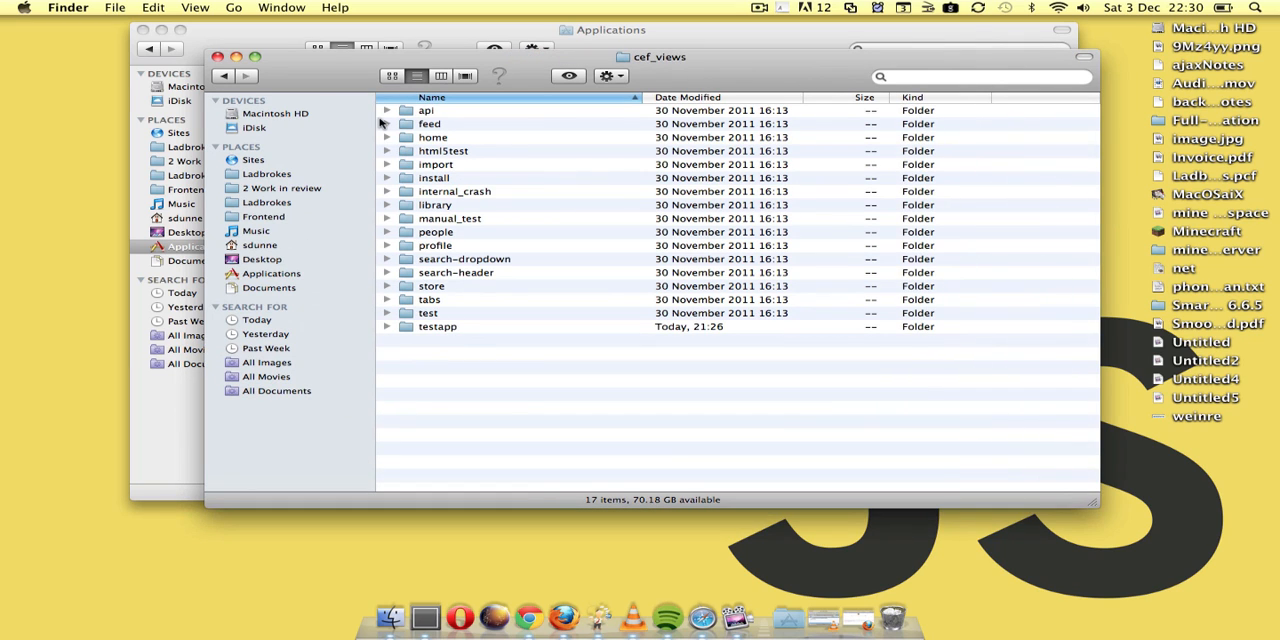
click(388, 124)
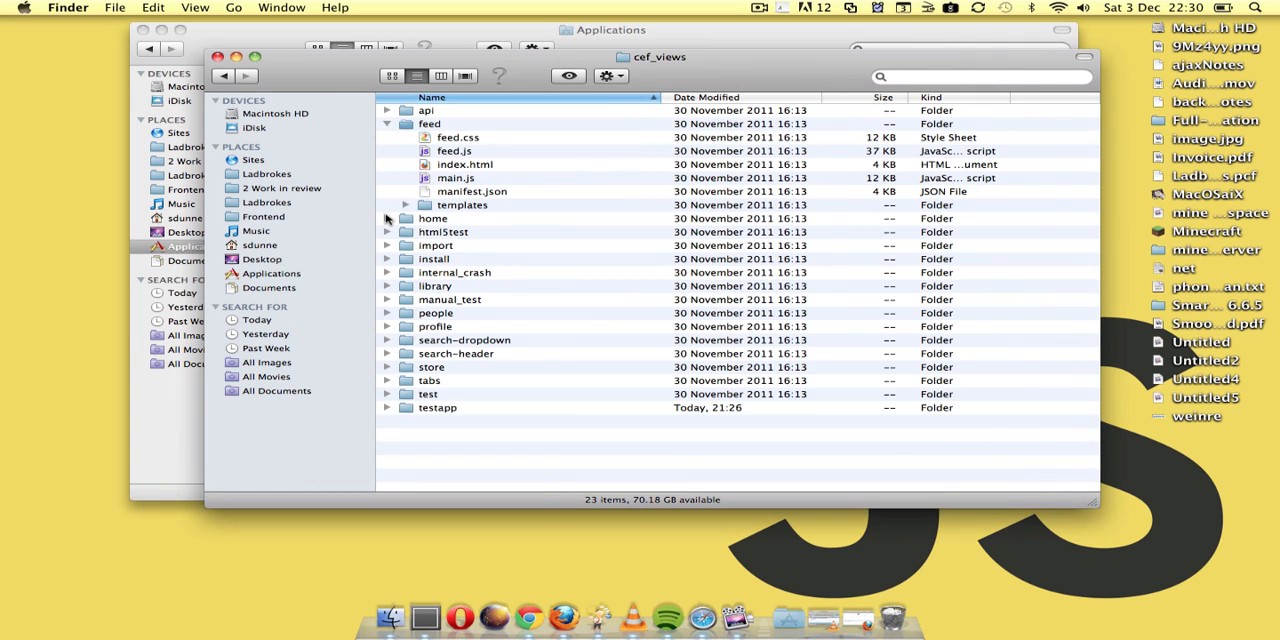
click(388, 218)
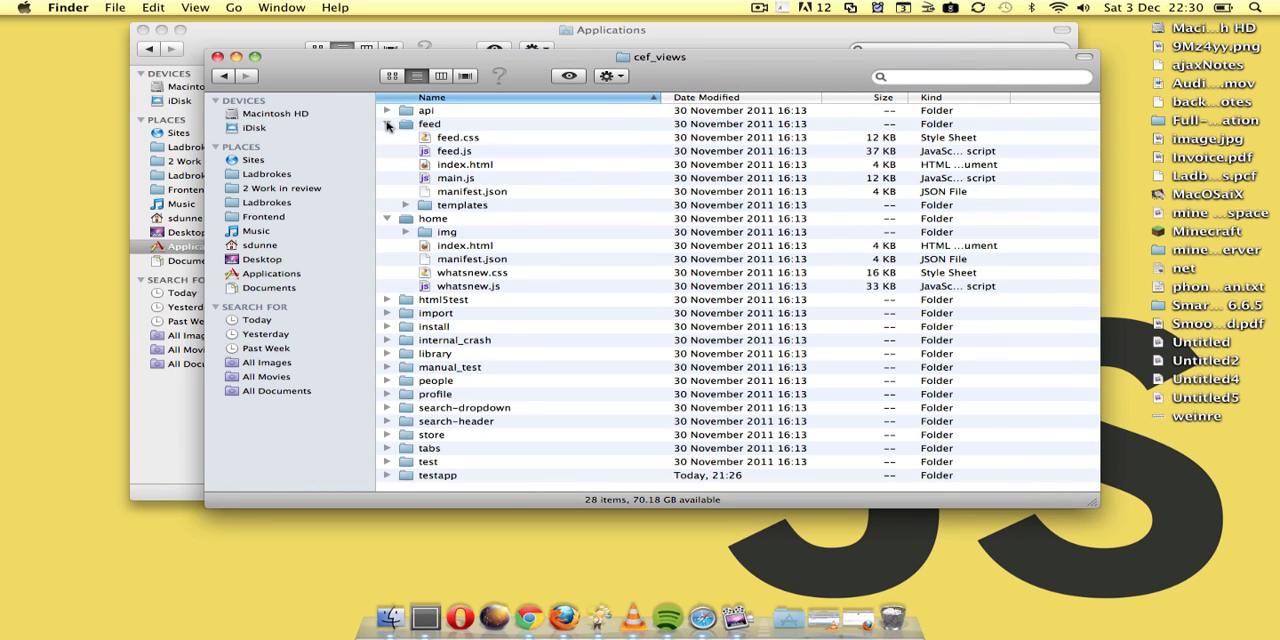
click(388, 124)
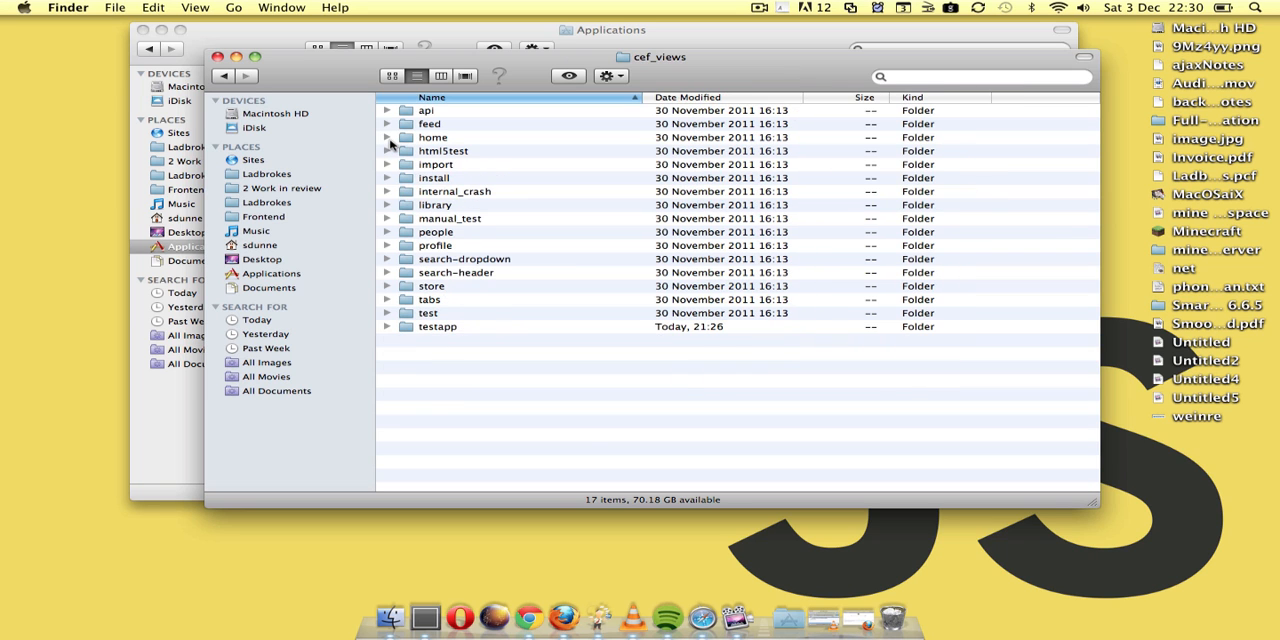
click(668, 616)
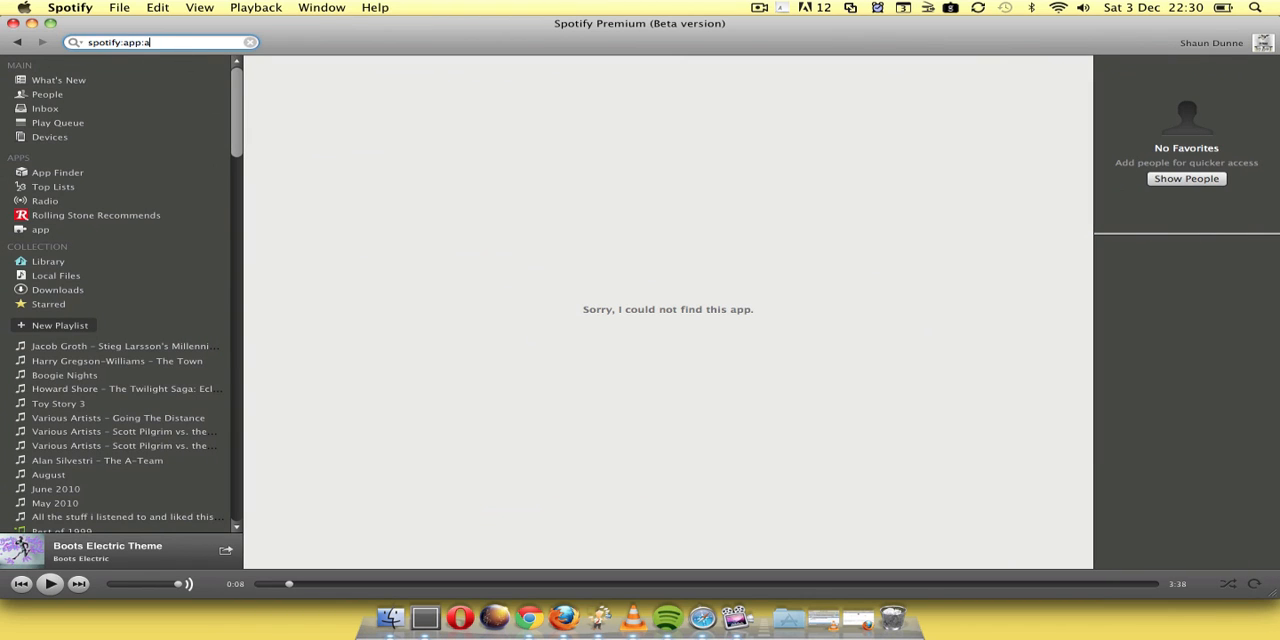
Load the spotify:app:html5test app showing a 238-point HTML5 score, then edit the address toward testapp
text(html5test)
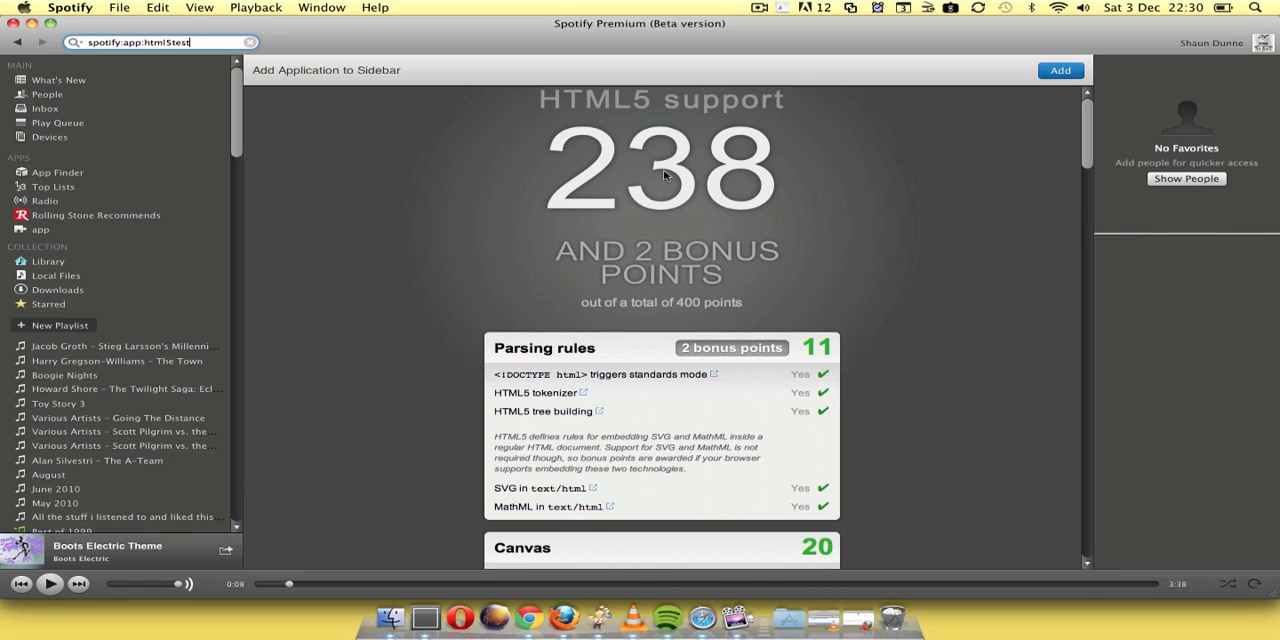
scroll(down, 3)
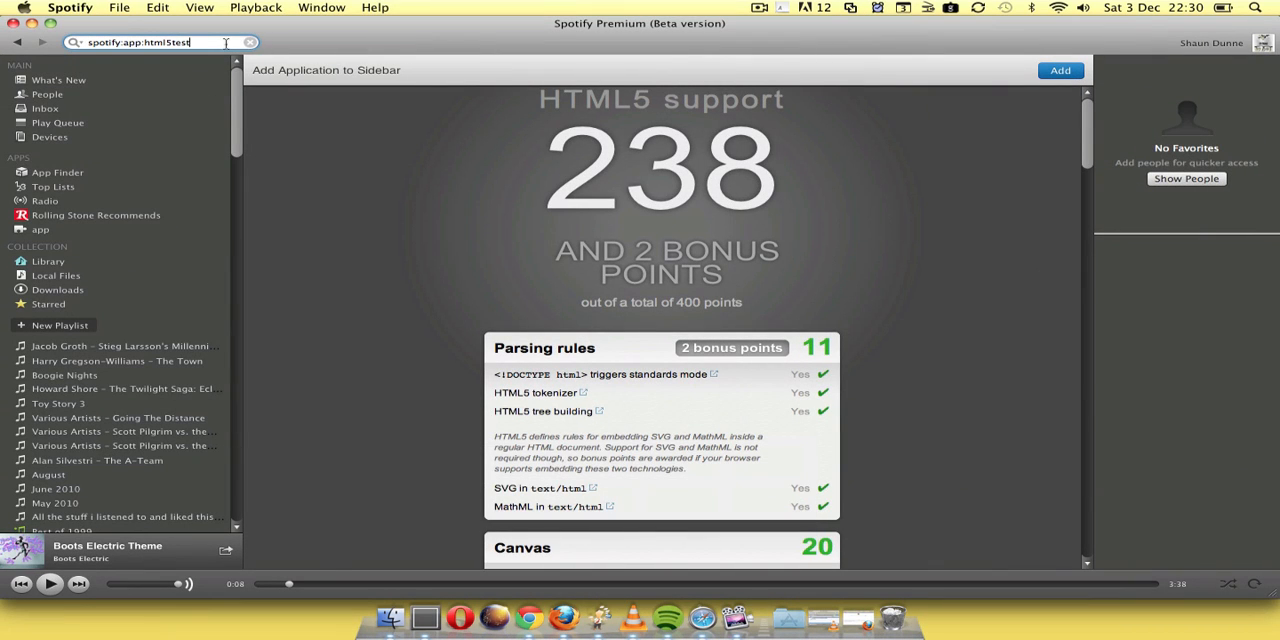
key(Backspace)
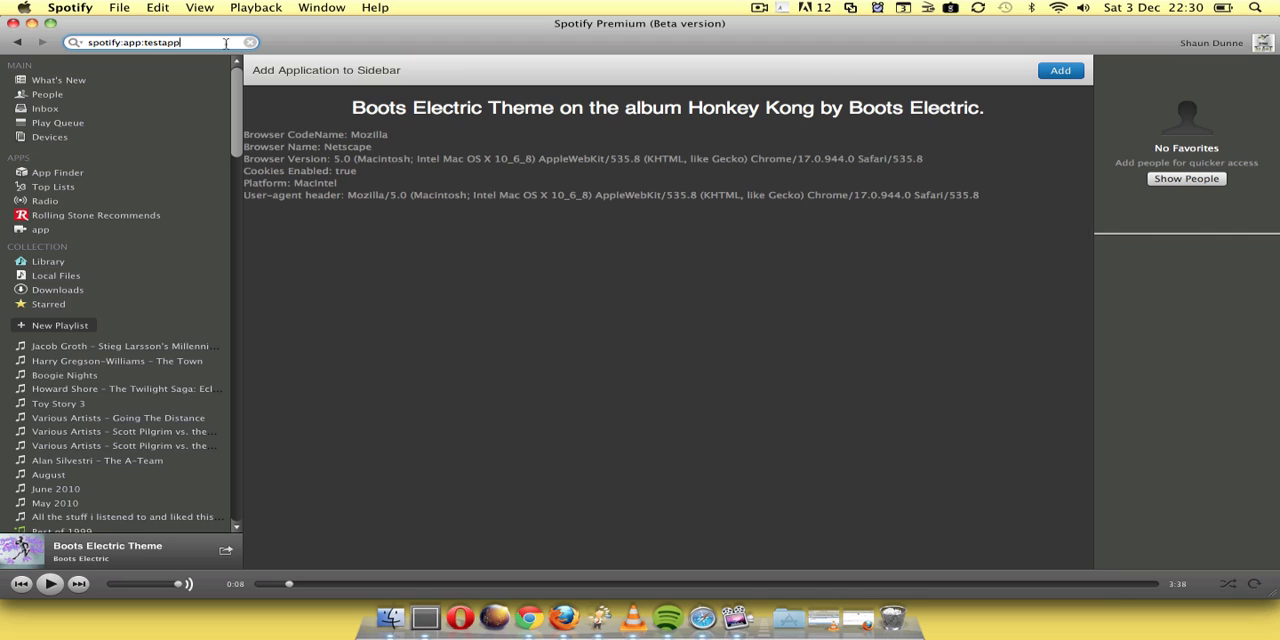
mouse_move(808, 180)
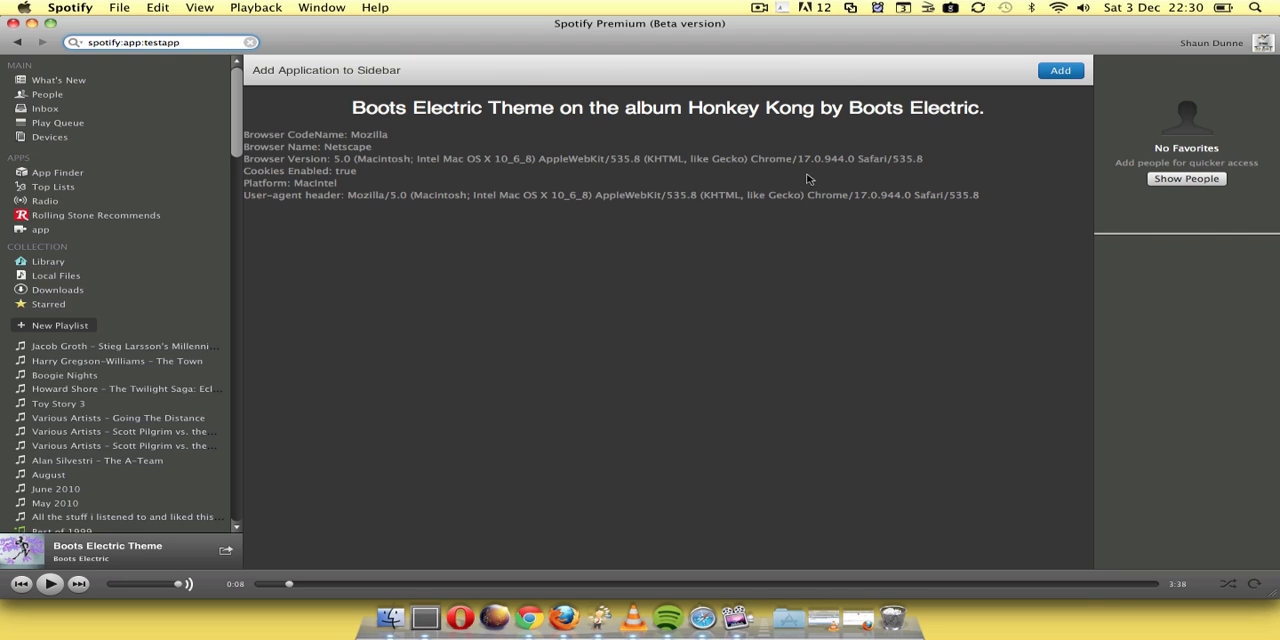
mouse_move(56, 238)
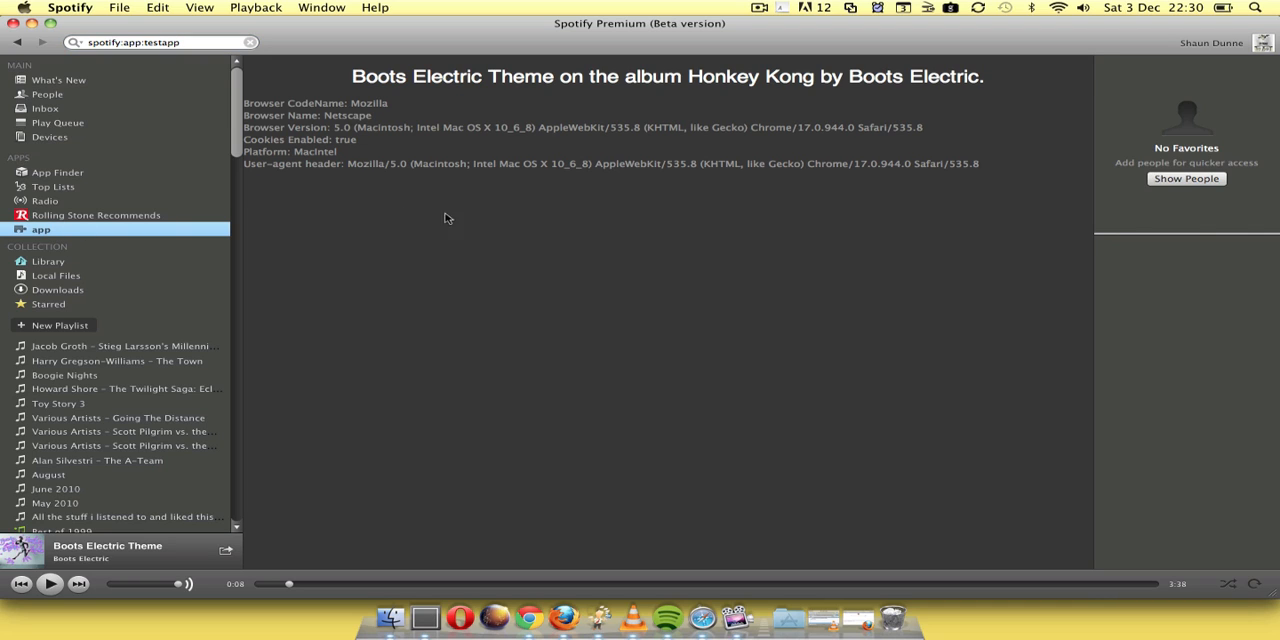
mouse_move(356, 92)
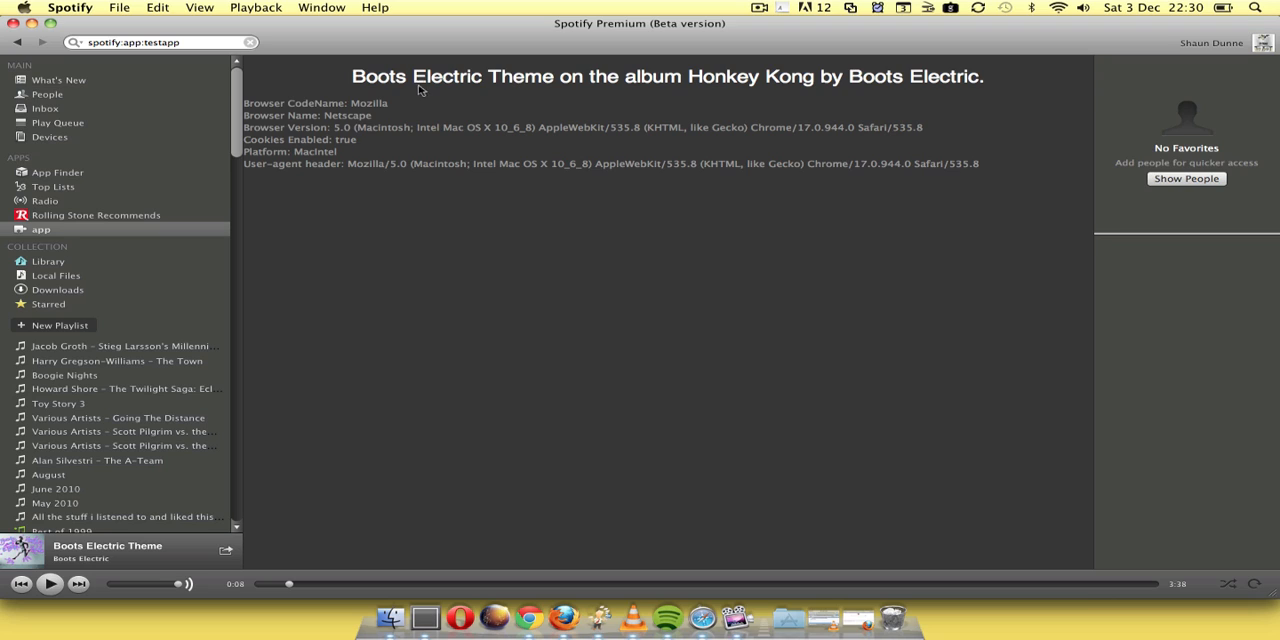
mouse_move(496, 104)
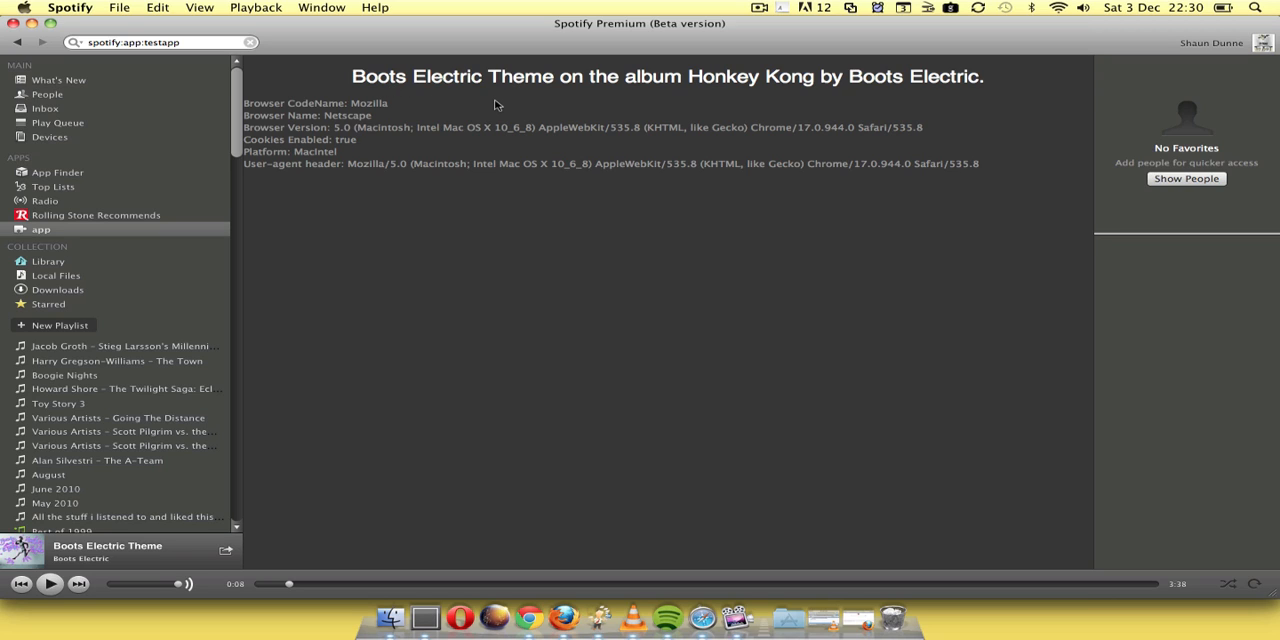
mouse_move(538, 132)
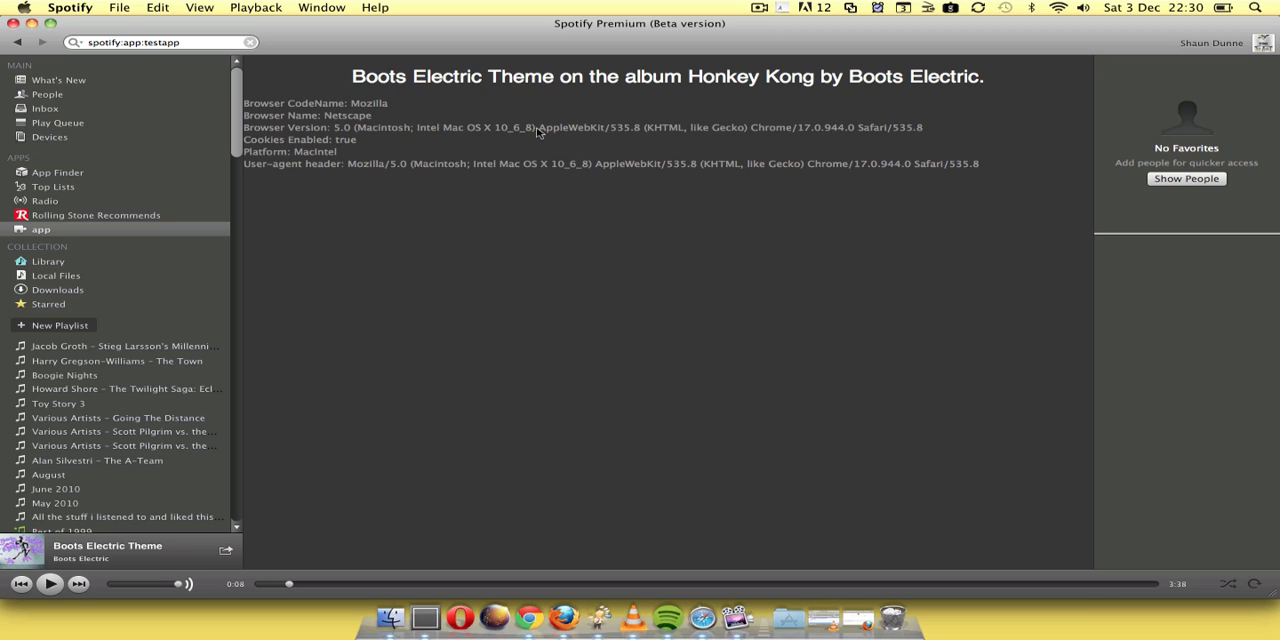
mouse_move(330, 112)
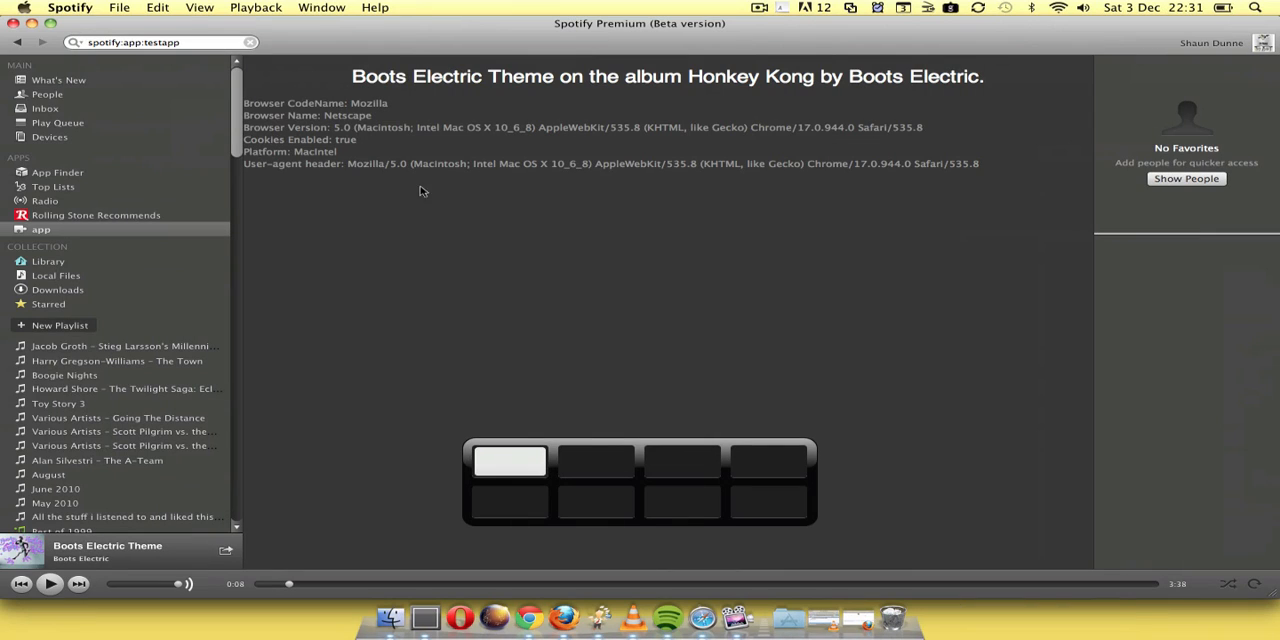
mouse_move(352, 124)
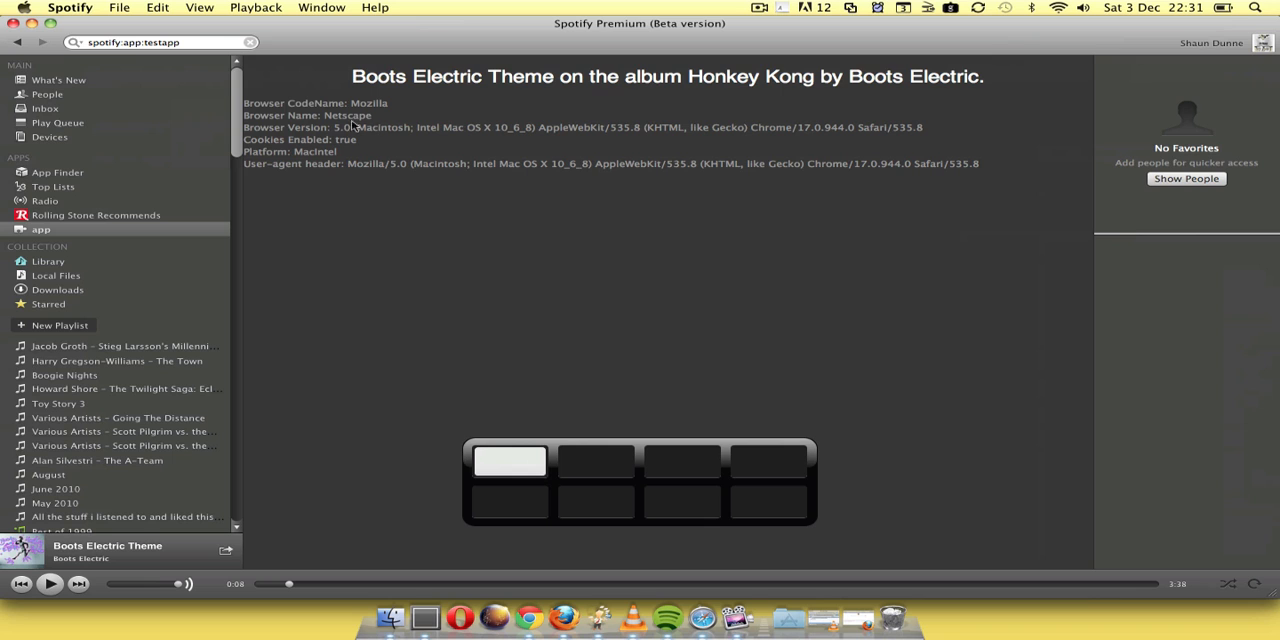
mouse_move(536, 296)
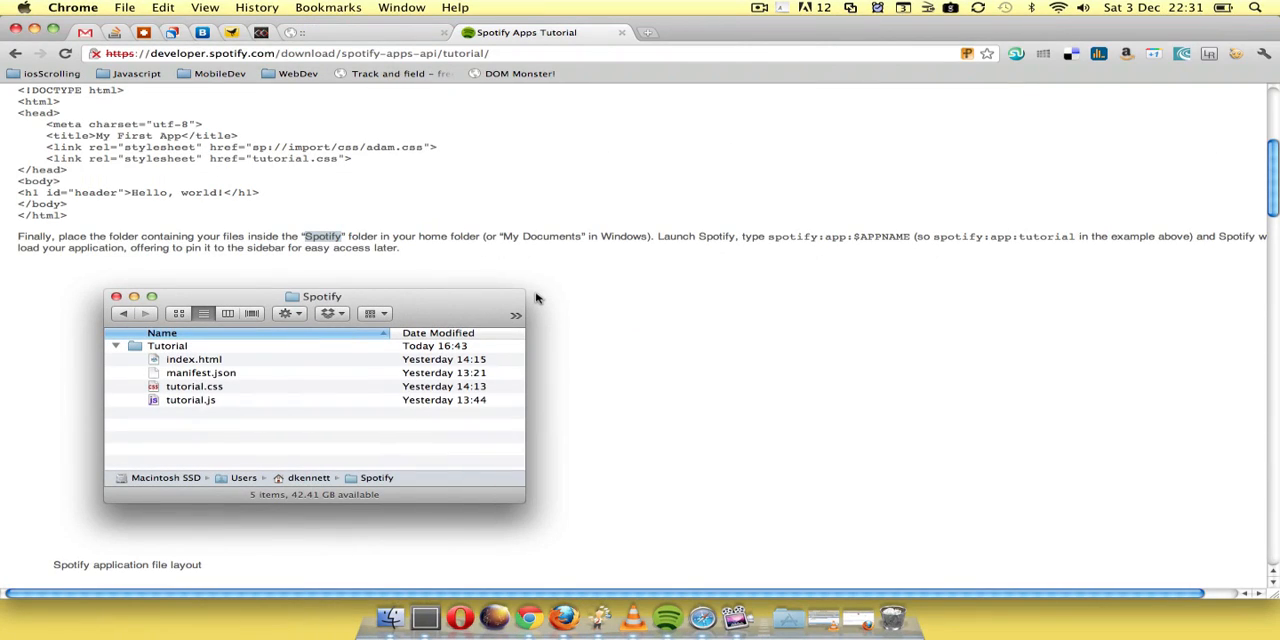
click(668, 616)
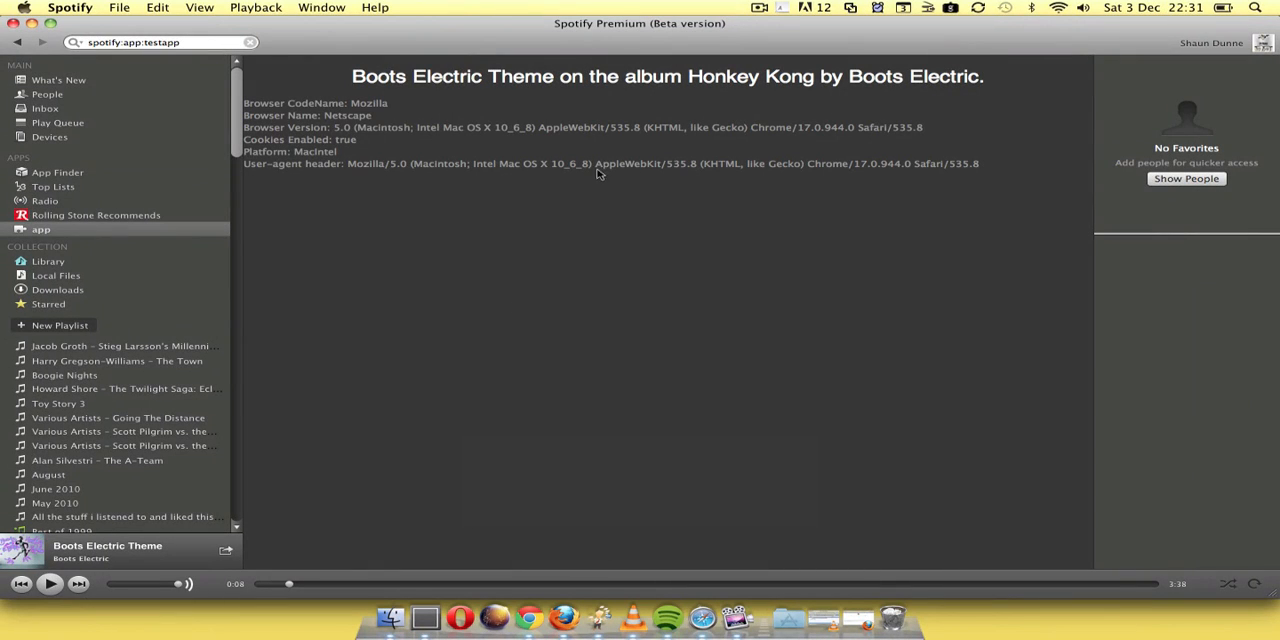
mouse_move(740, 156)
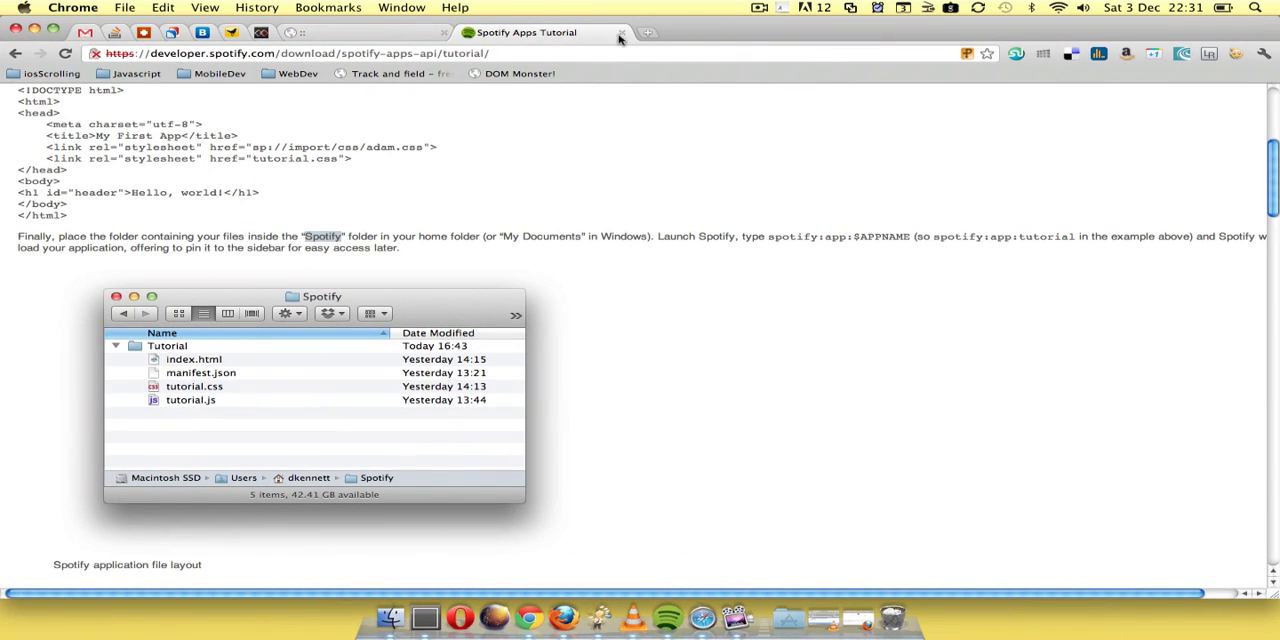
mouse_move(588, 38)
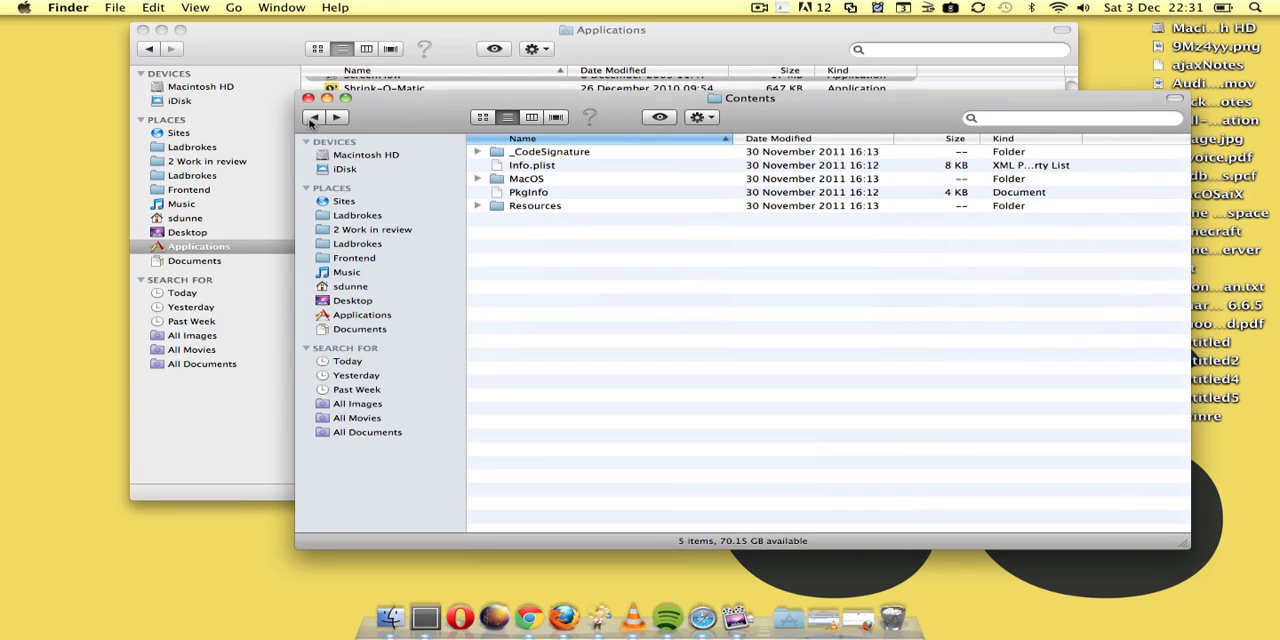
Browse Resources > cef_views > testapp to show its index.html, manifest.json, tutorial.css and tutorial.js
double_click(536, 204)
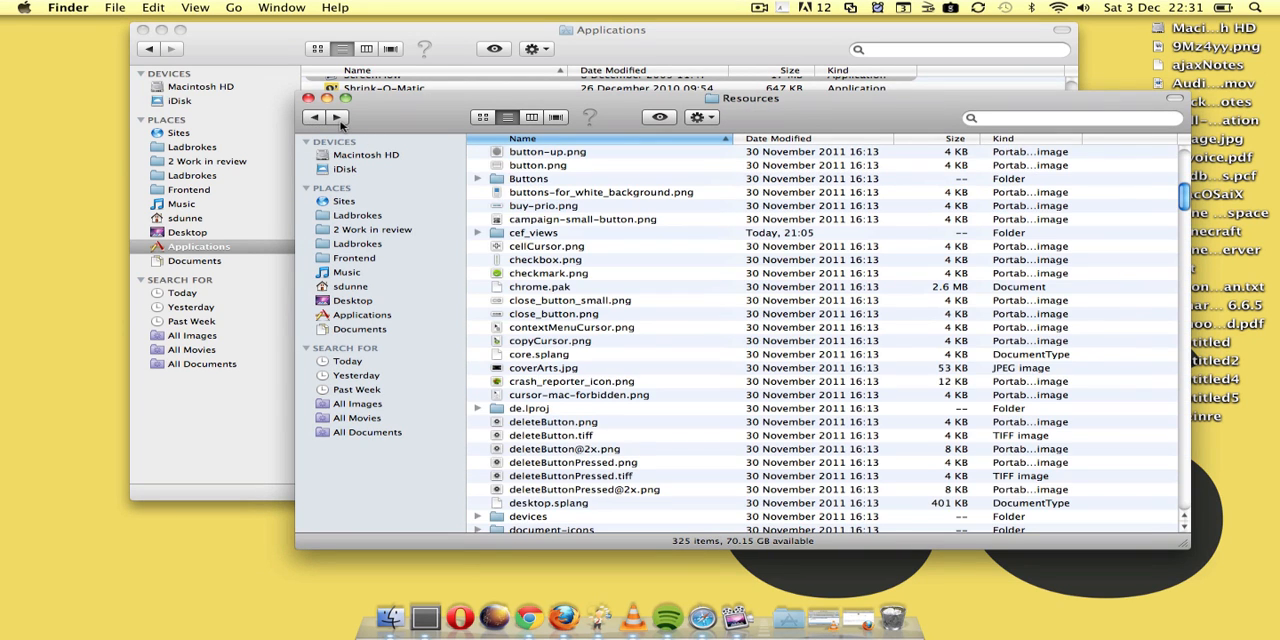
double_click(532, 232)
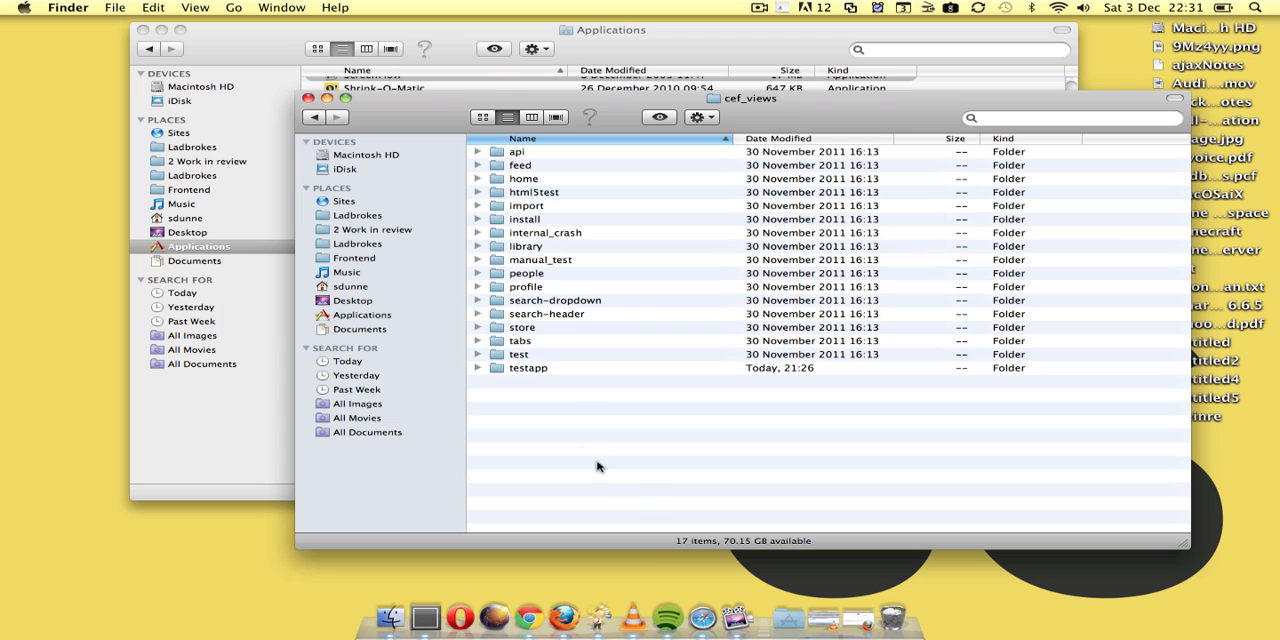
double_click(528, 368)
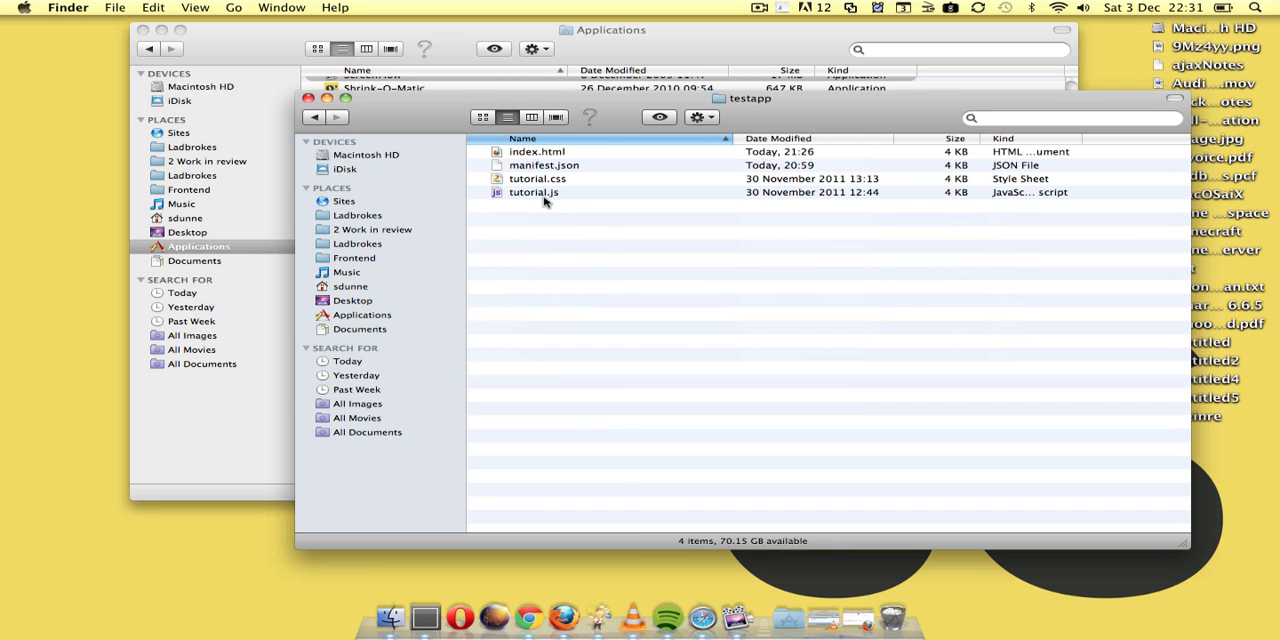
click(528, 616)
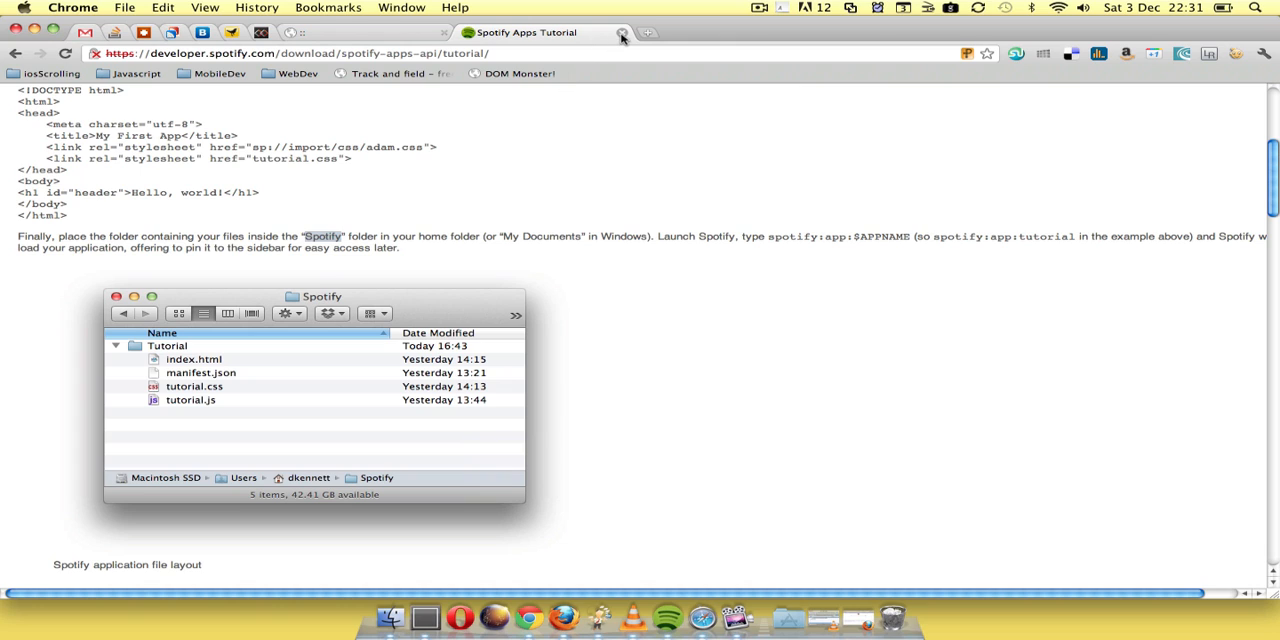
mouse_move(736, 616)
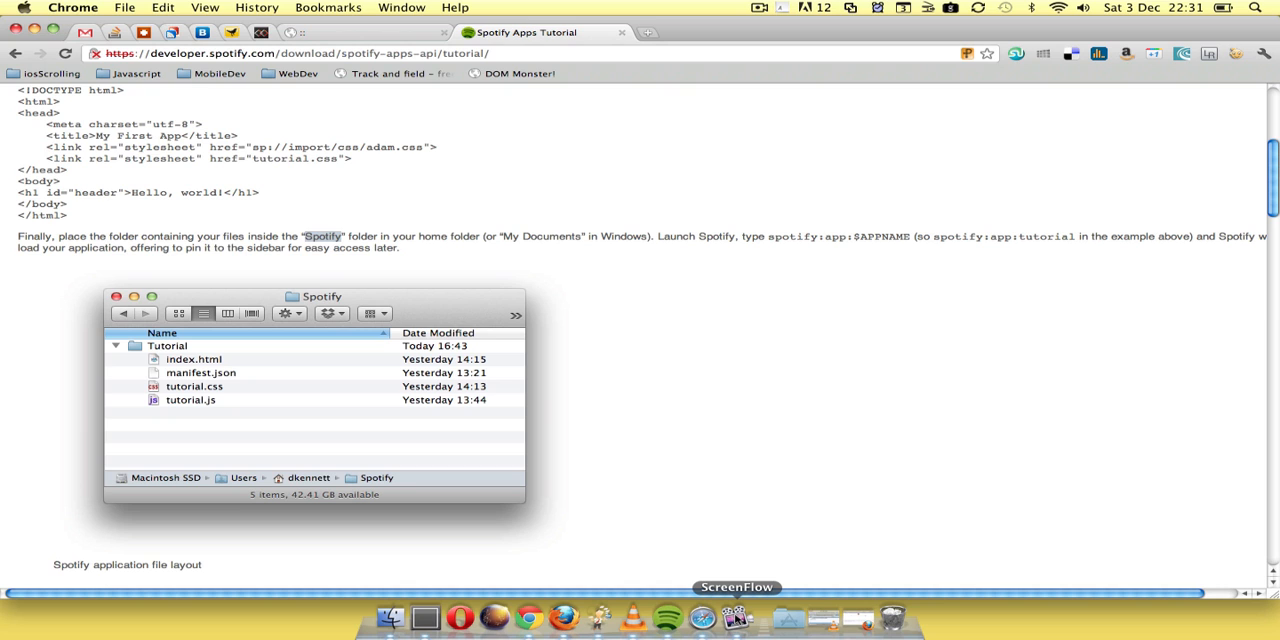
mouse_move(758, 10)
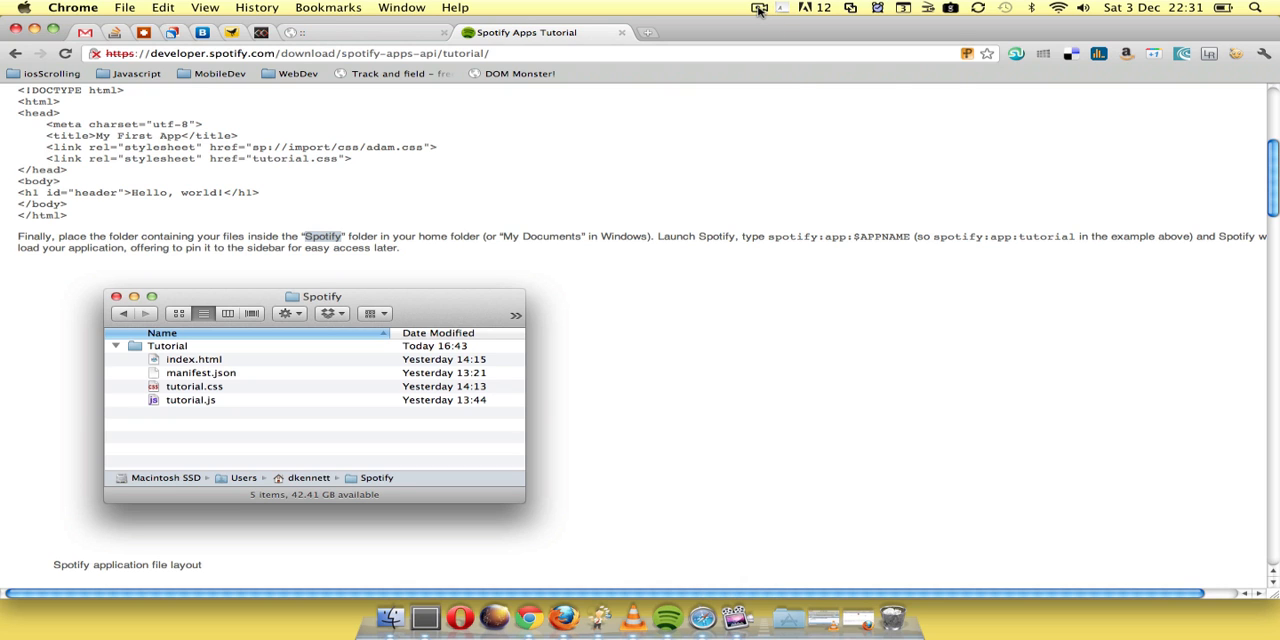
click(760, 8)
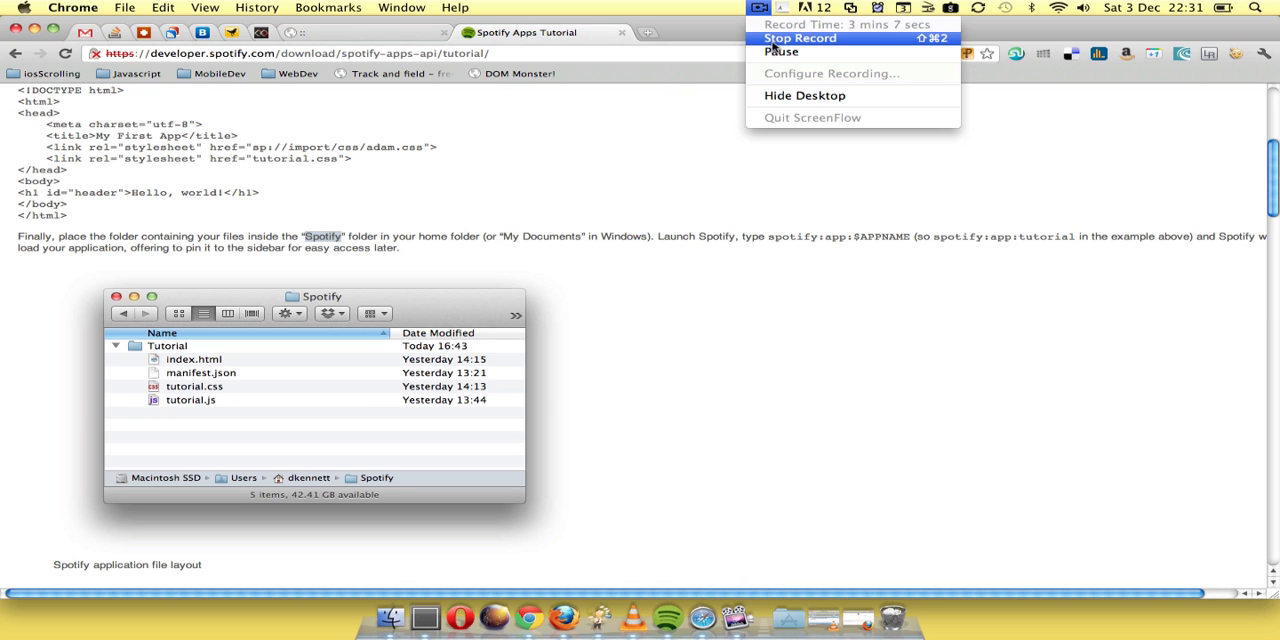